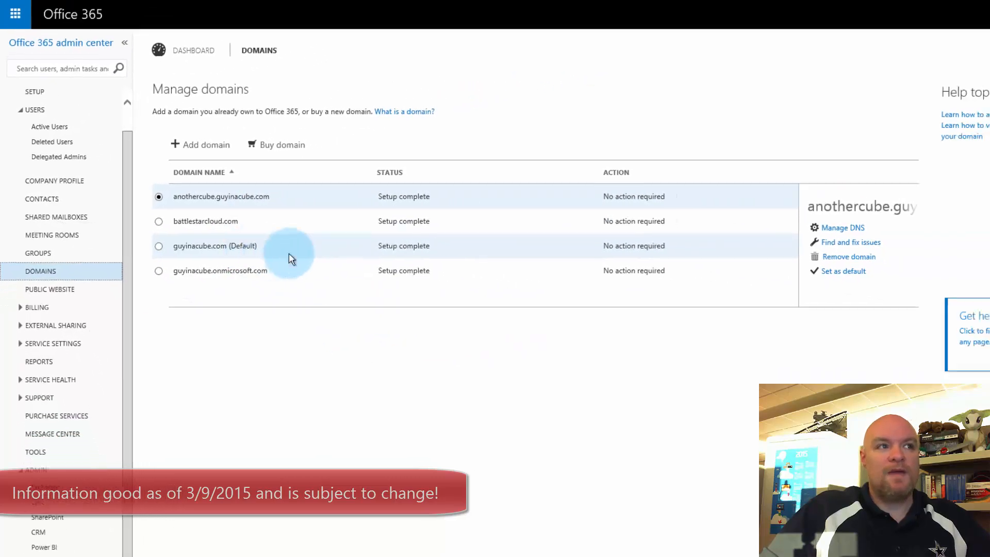
Step: Switch to the Active Directory – Windows Azure tab for the guyinacube.com directory
click(369, 21)
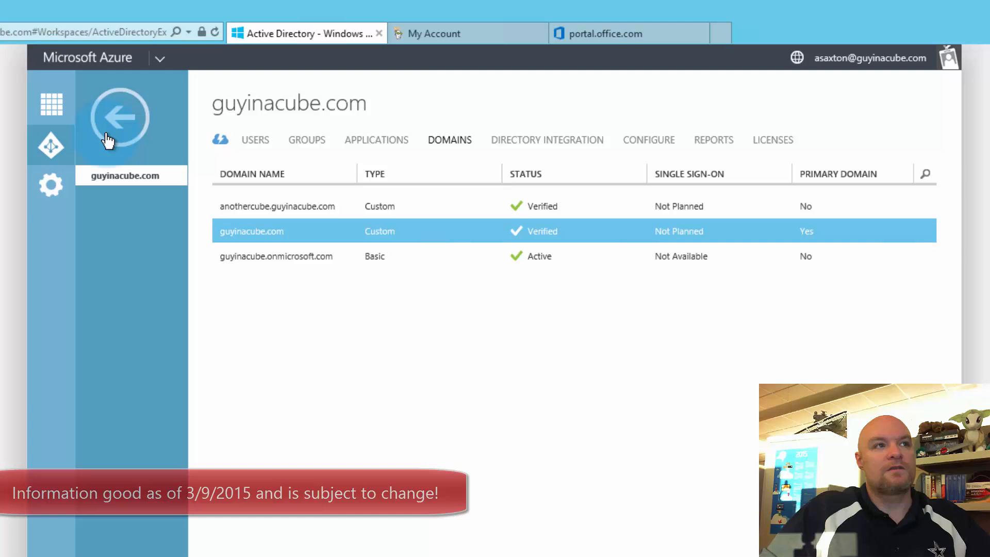
Step: Refresh guyinacube.com's domain list until battlestarcloud.com appears, then view directory integration settings
click(118, 117)
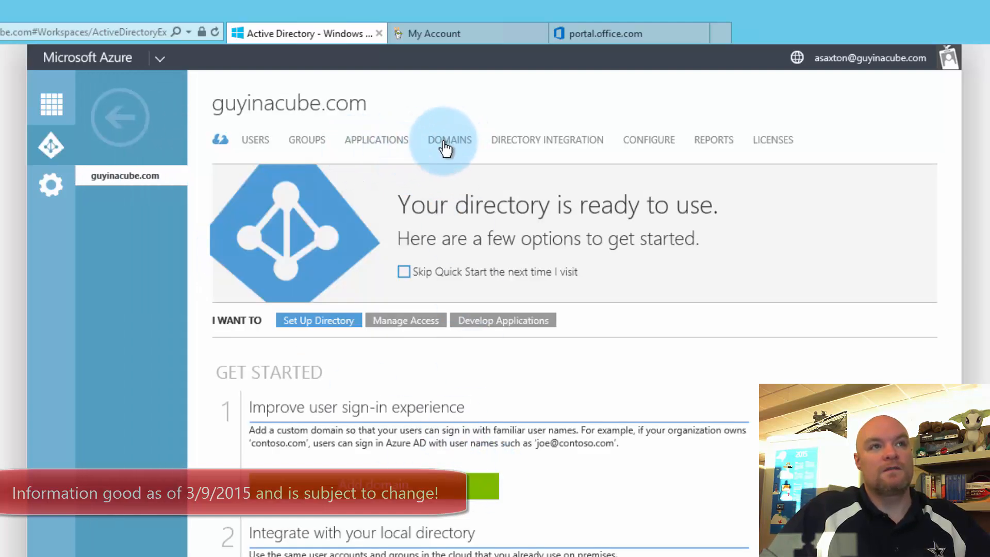
click(449, 140)
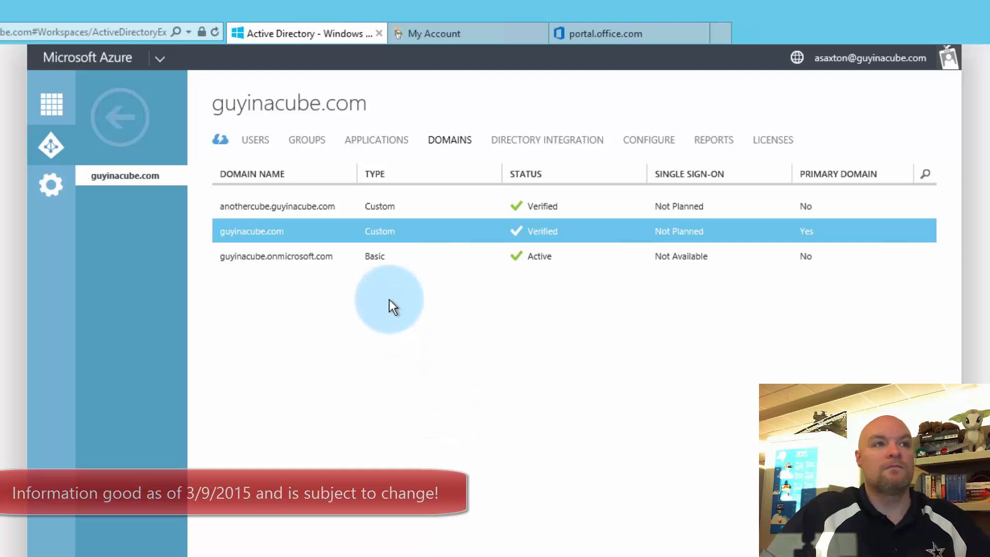
mouse_move(825, 214)
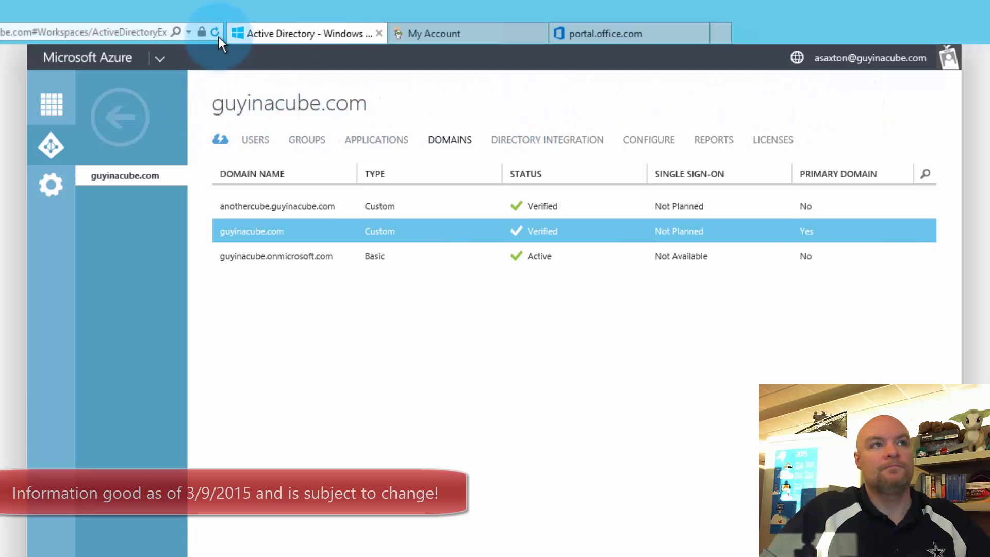
click(215, 32)
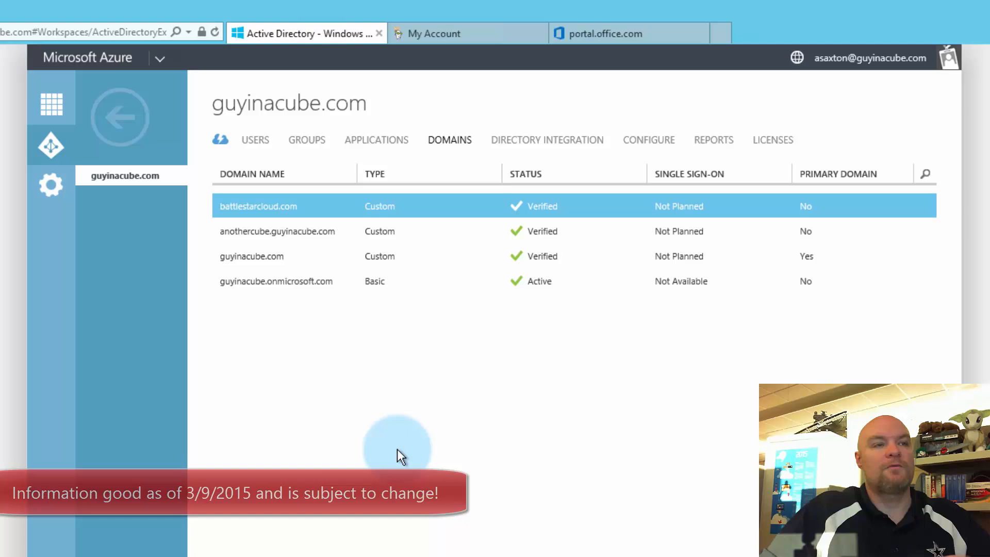
mouse_move(414, 471)
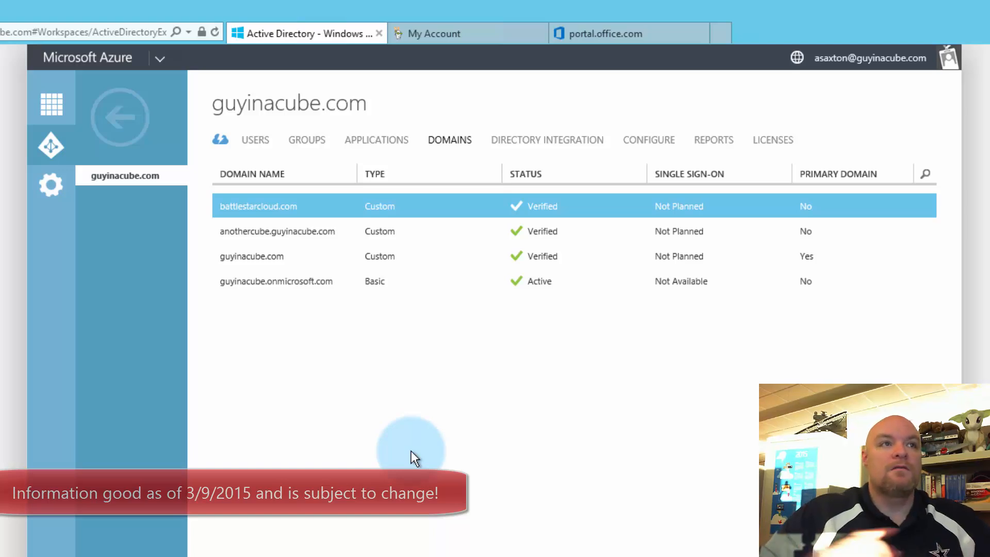
click(251, 256)
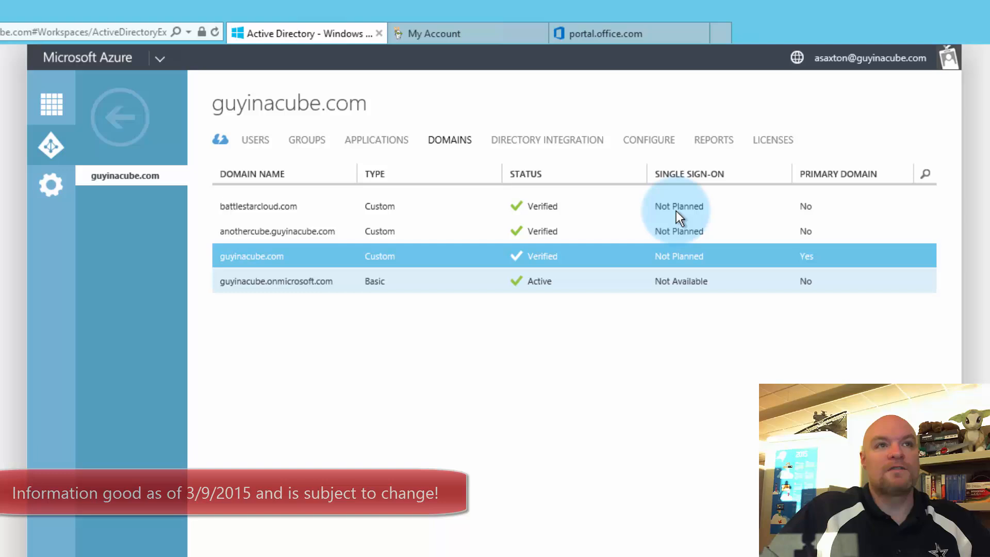
click(547, 140)
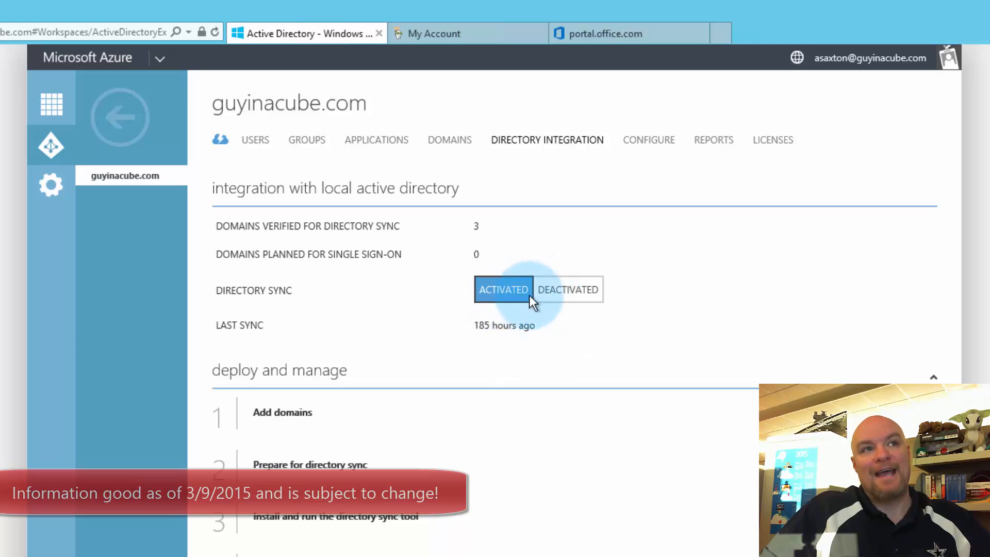
click(450, 140)
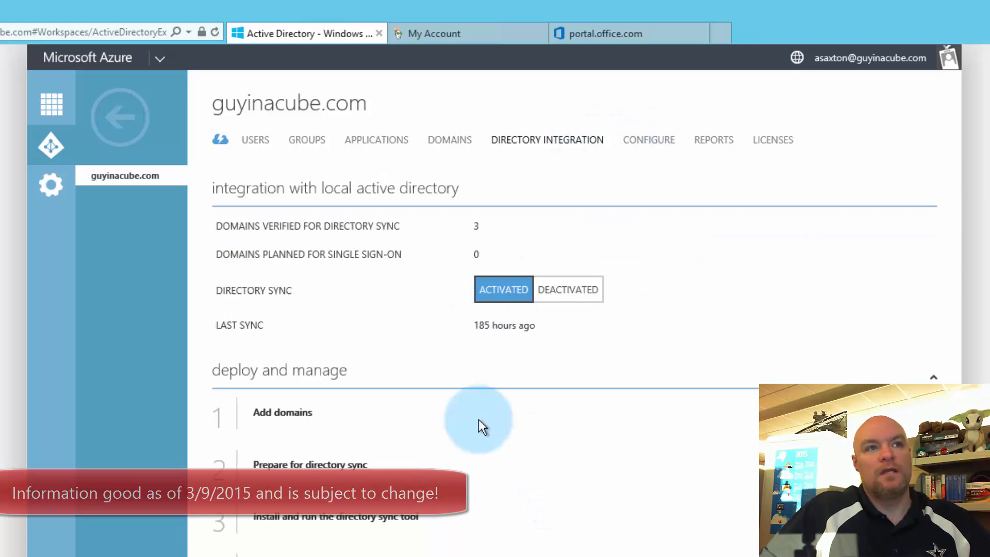
mouse_move(411, 197)
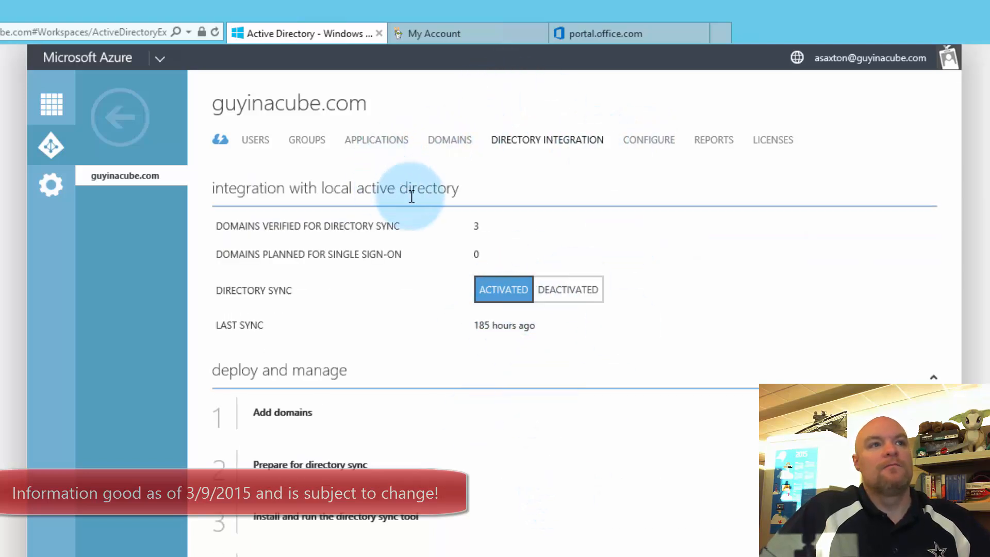
click(449, 139)
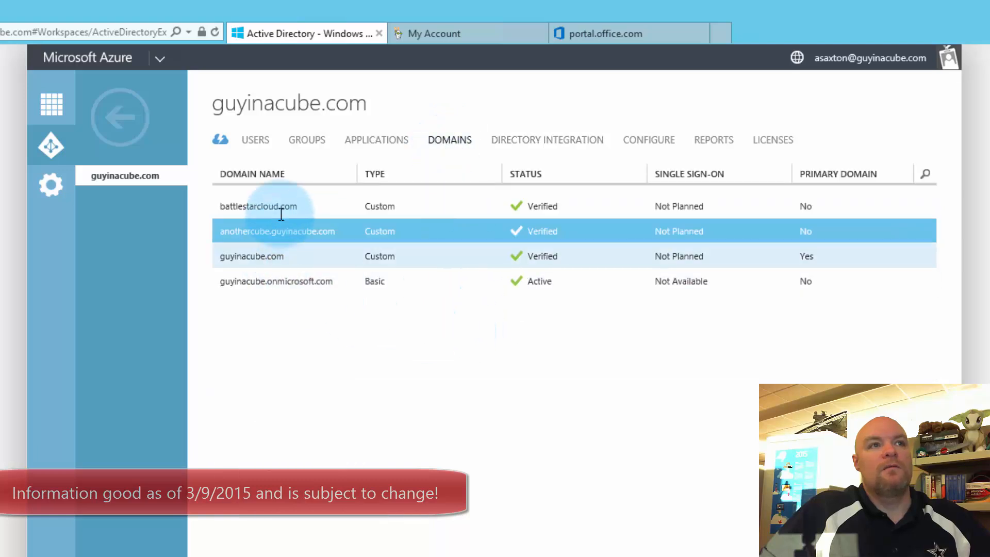
click(278, 206)
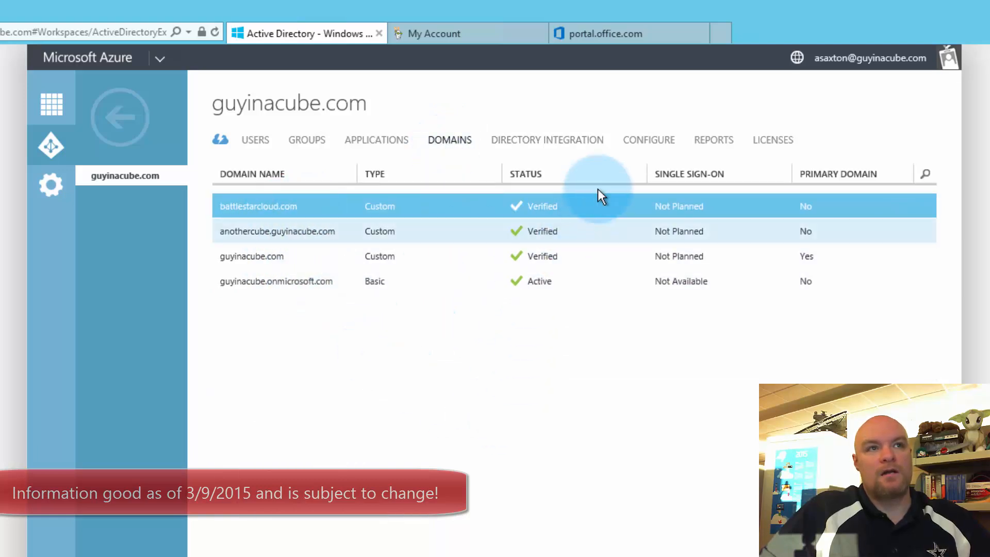
click(547, 140)
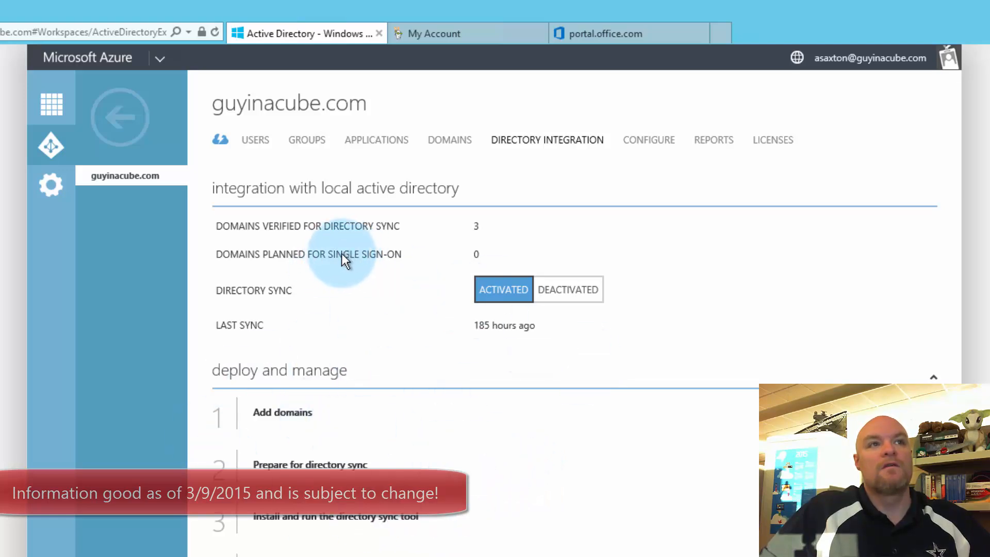
mouse_move(334, 322)
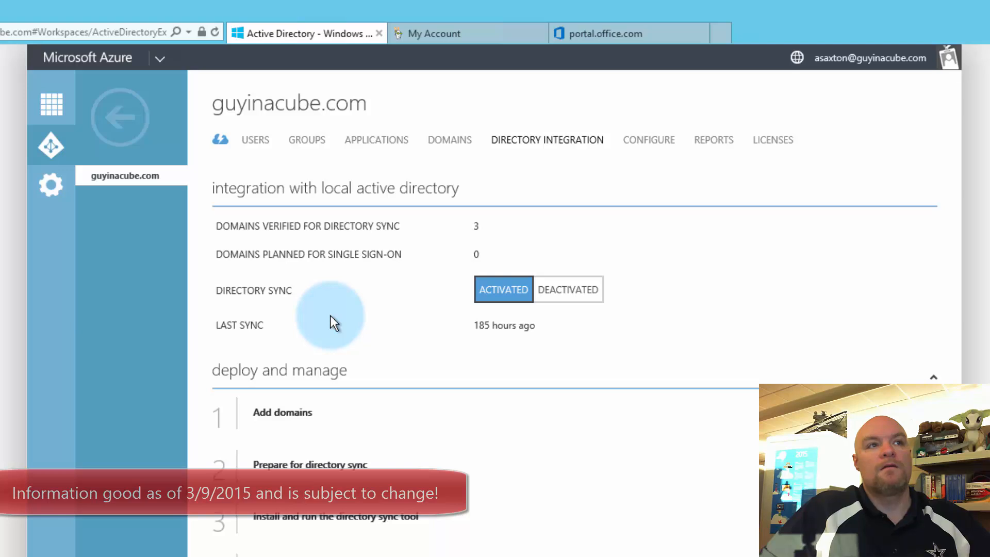
mouse_move(388, 249)
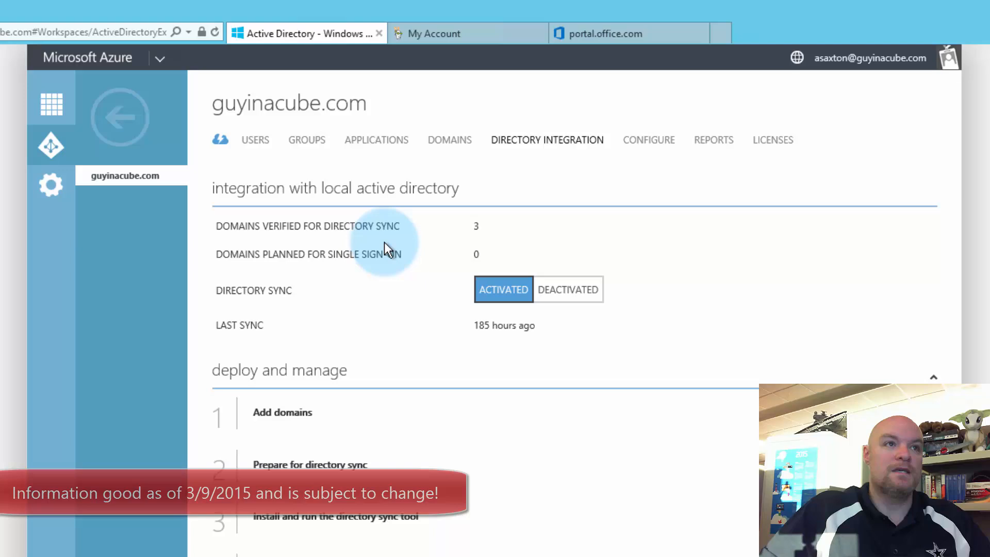
mouse_move(385, 248)
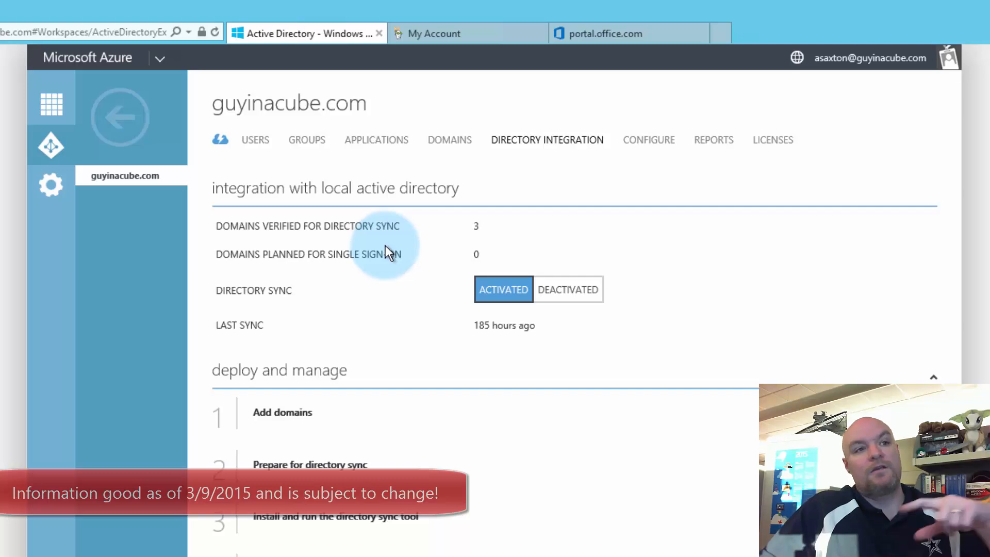
mouse_move(452, 149)
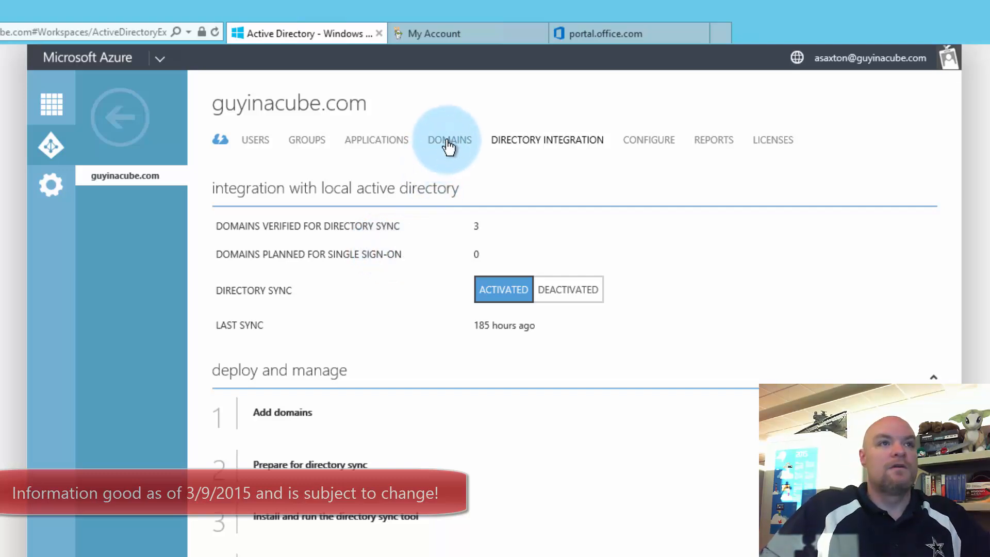
Step: Show the directory's domain list with battlestarcloud.com verified
click(450, 140)
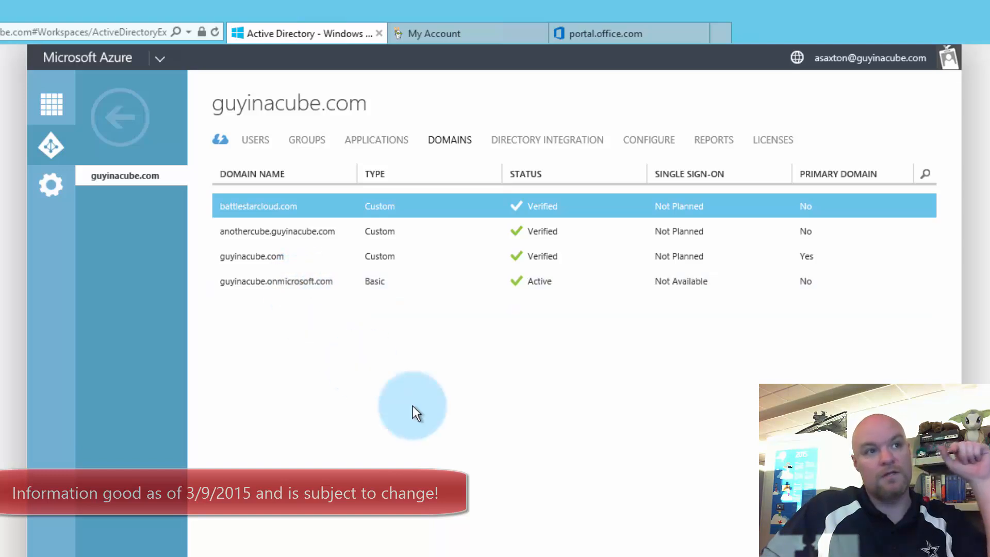
mouse_move(484, 502)
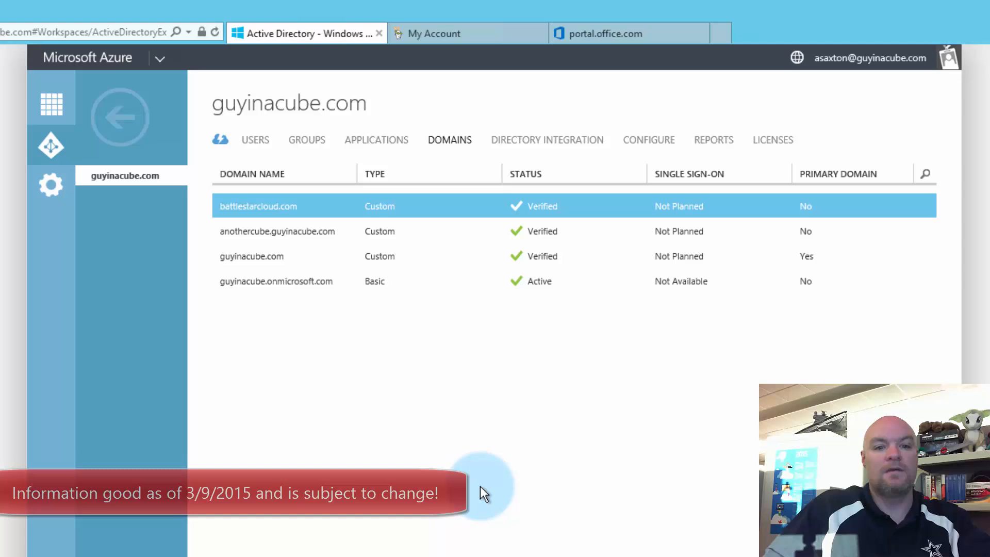
mouse_move(489, 492)
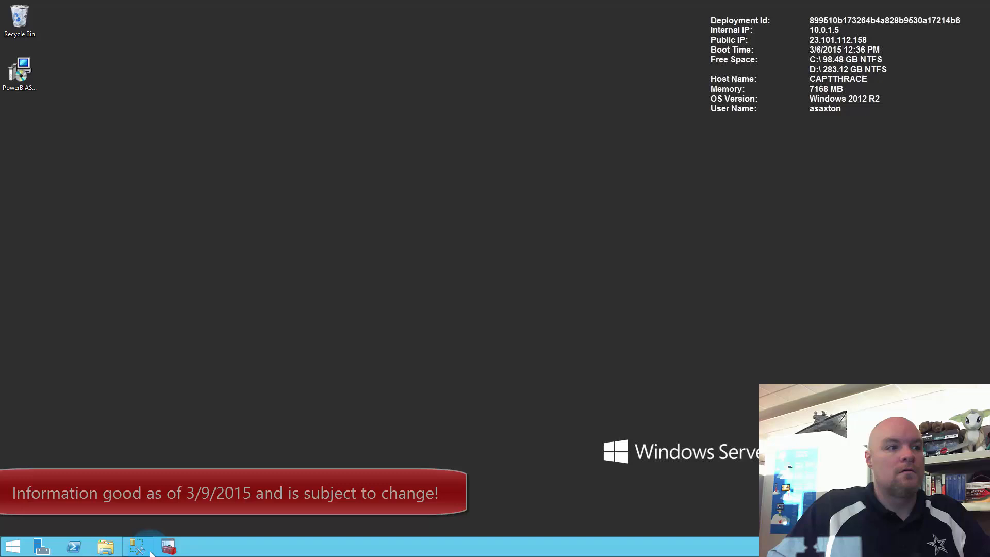
Step: Connect SSMS to CAPTTHRACE\TABULAR and expand Databases to see both AW tabular models
click(139, 546)
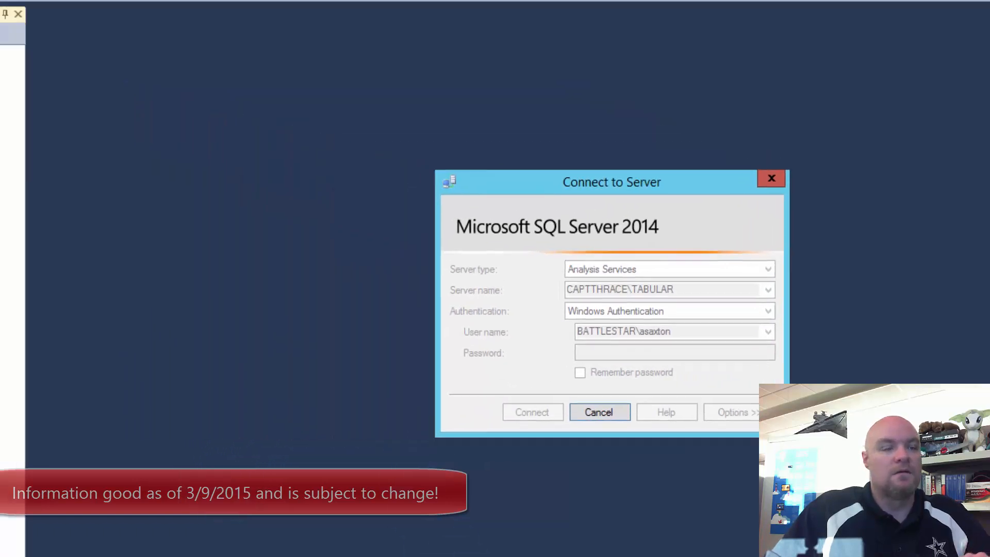
click(599, 412)
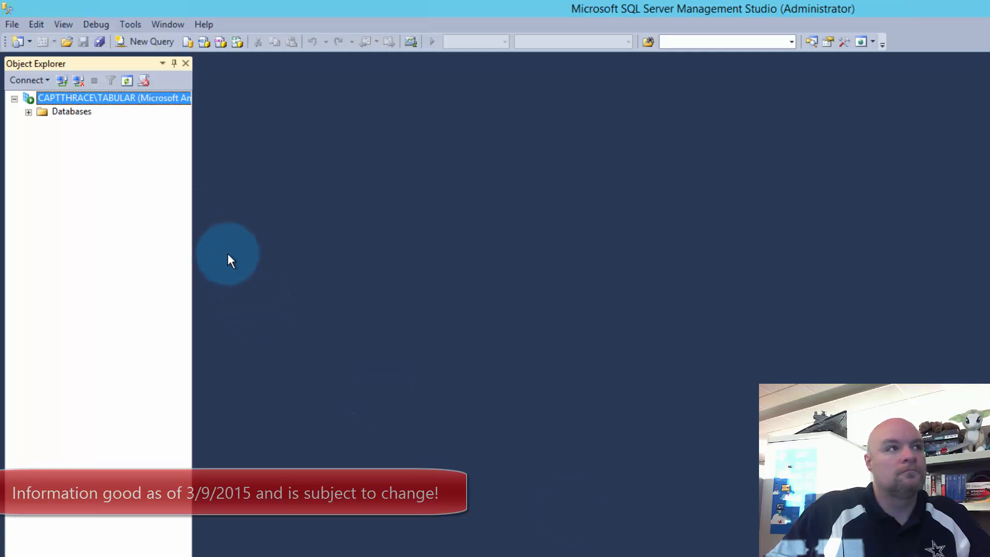
click(28, 112)
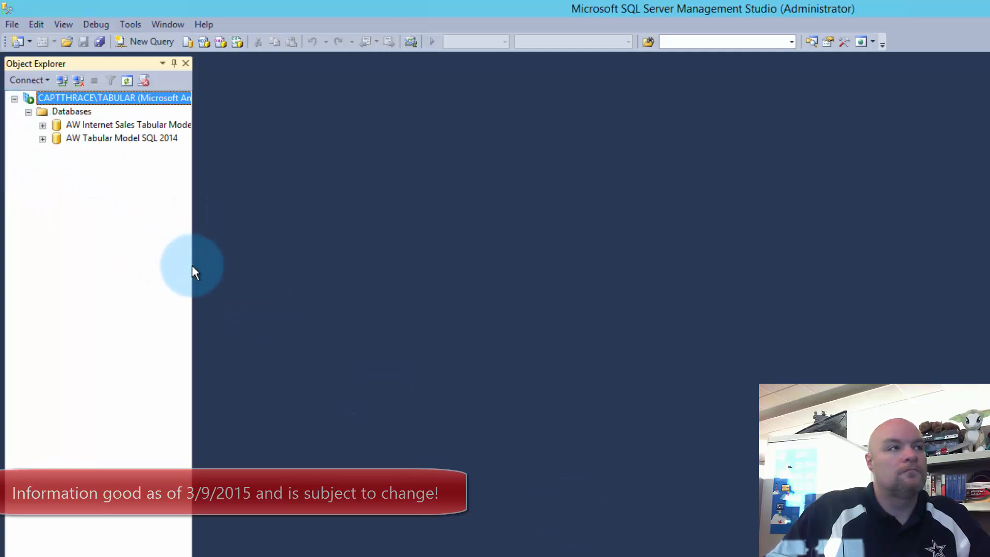
mouse_move(142, 231)
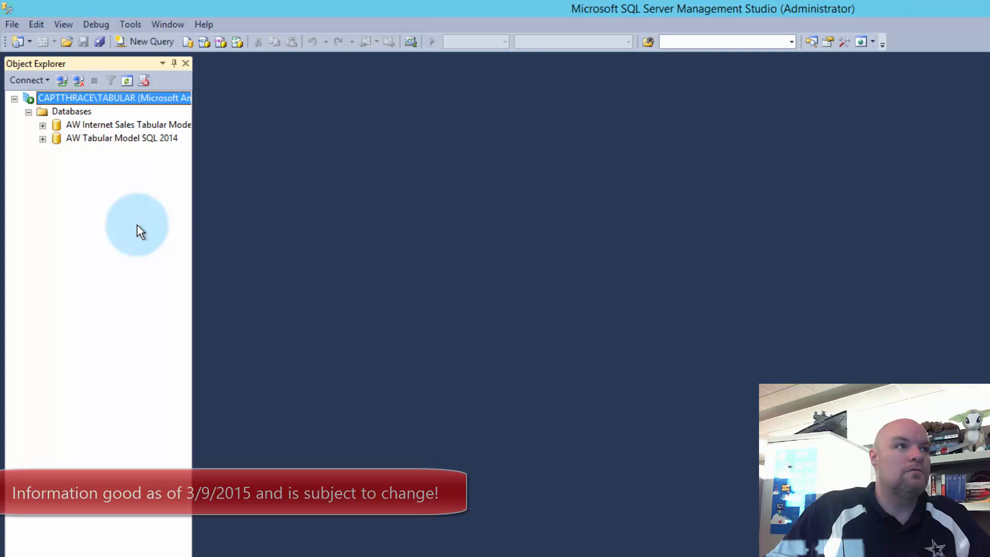
mouse_move(108, 186)
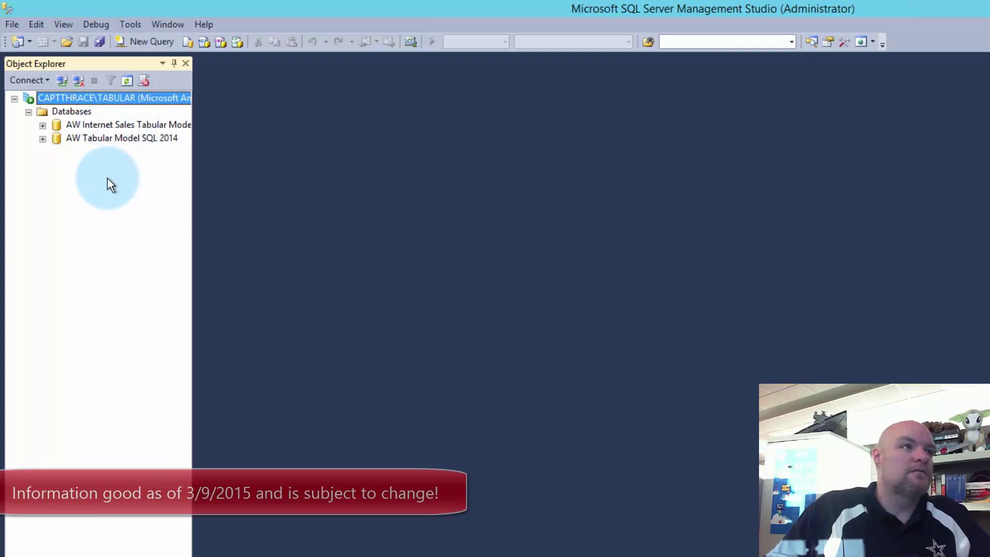
mouse_move(439, 330)
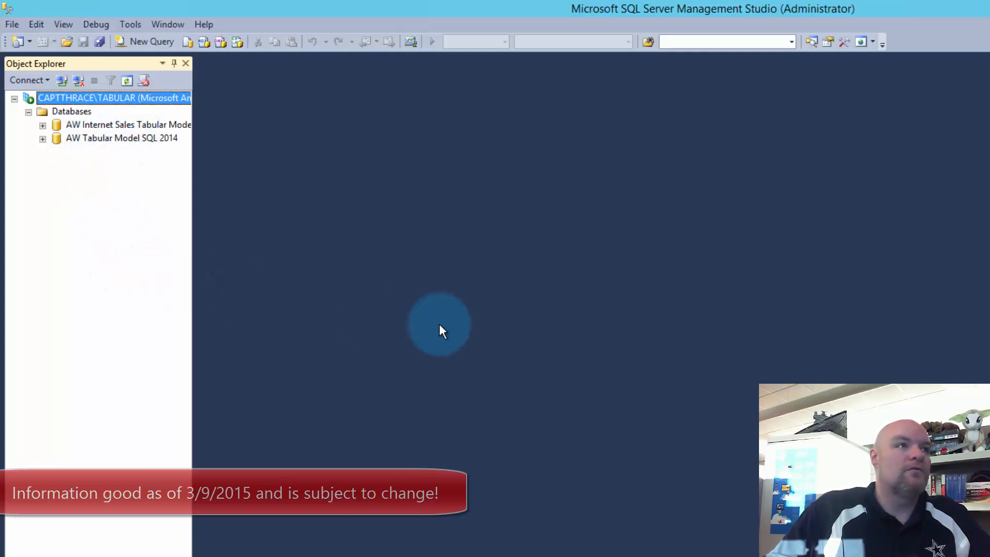
mouse_move(466, 342)
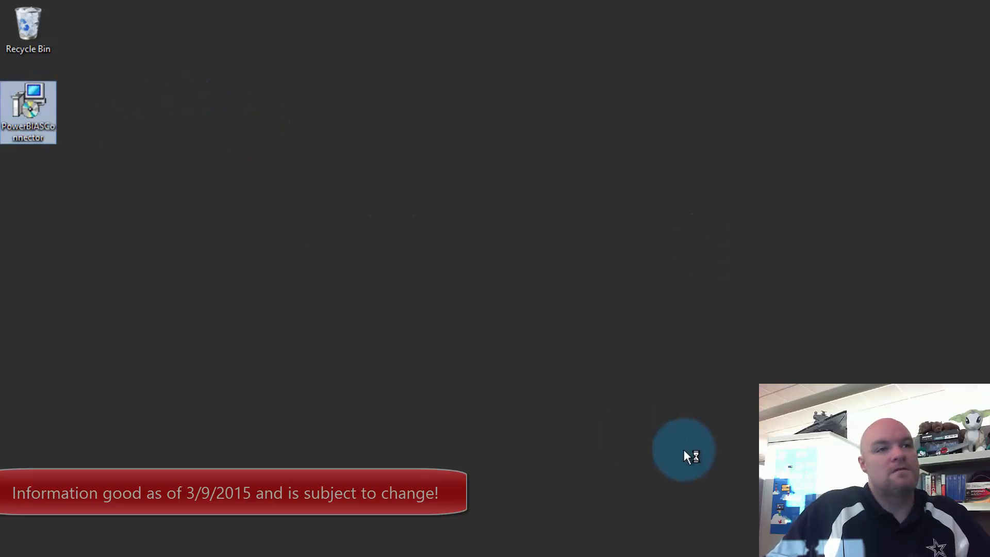
Step: Run the PowerBIASConnector installer, install the connector, and launch it
double_click(29, 103)
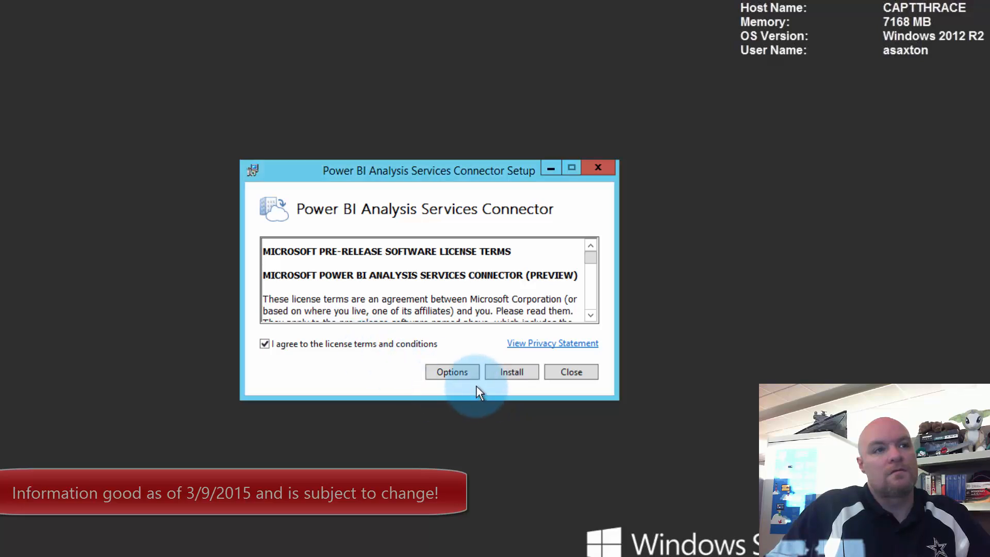
click(512, 372)
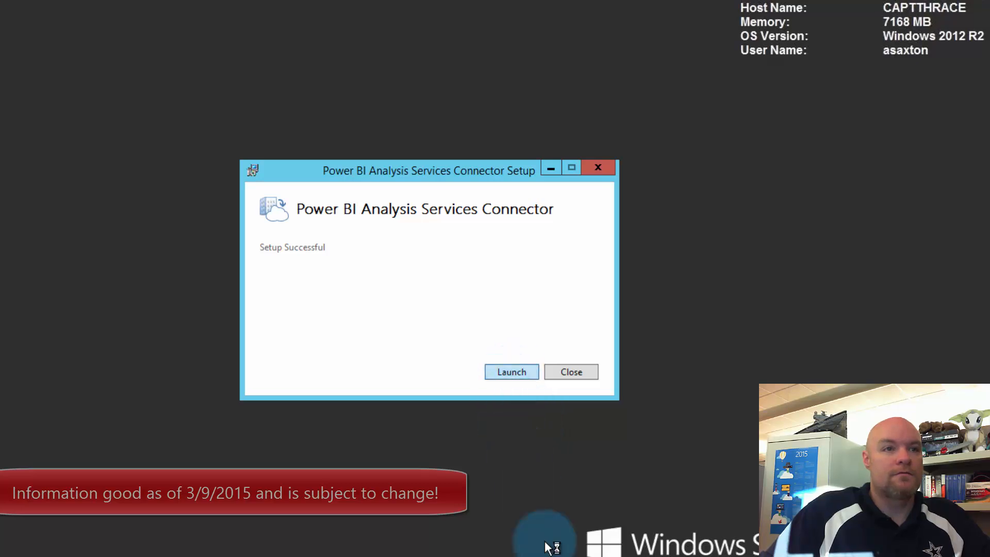
click(570, 372)
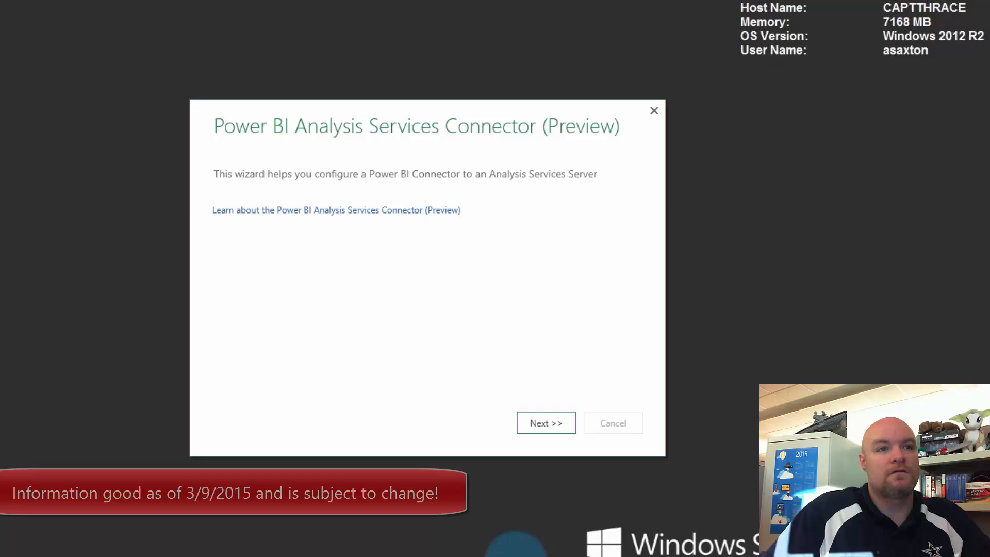
click(546, 422)
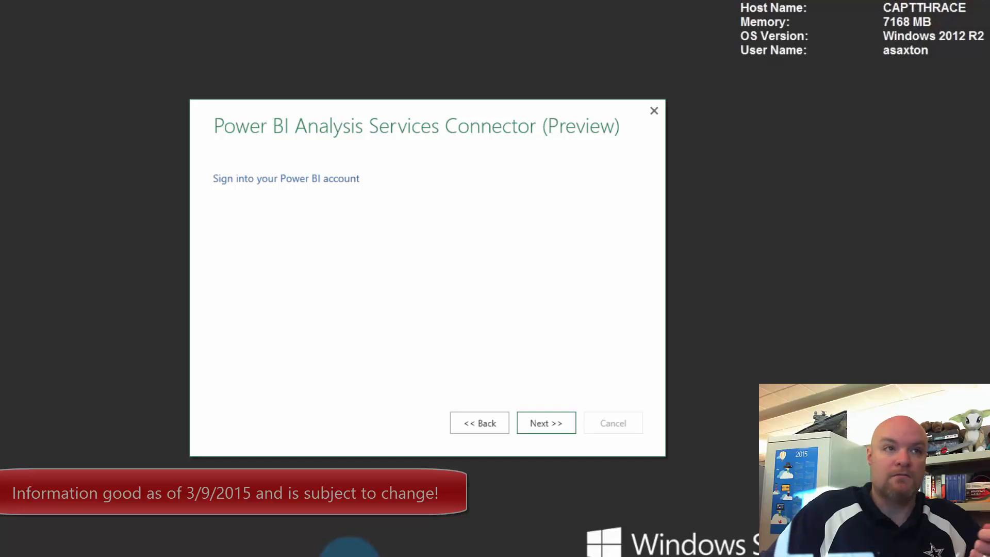
click(546, 423)
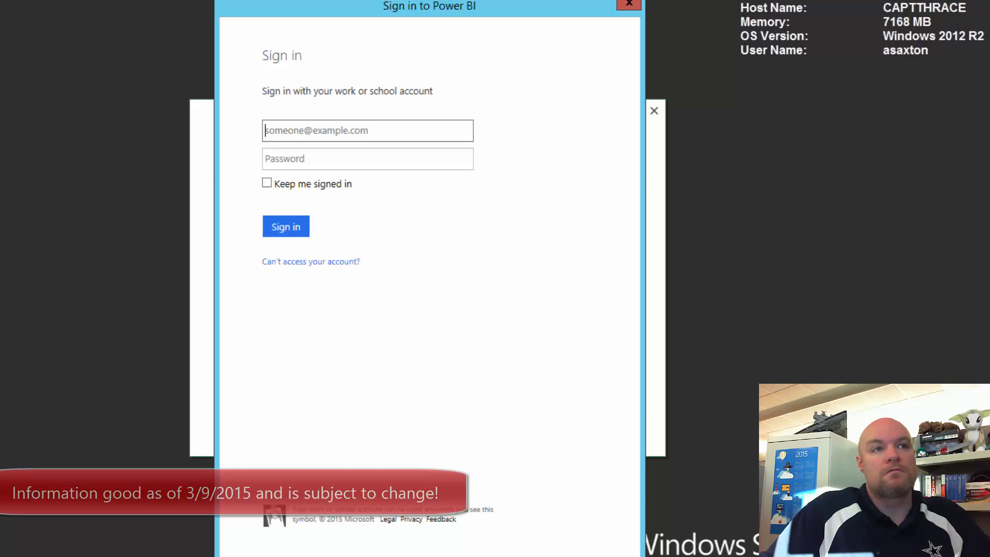
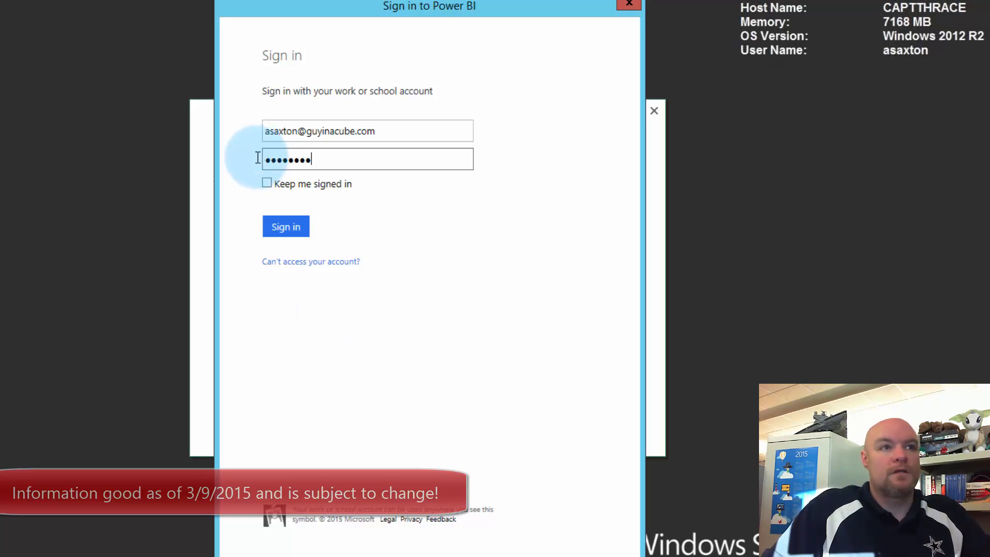
click(286, 227)
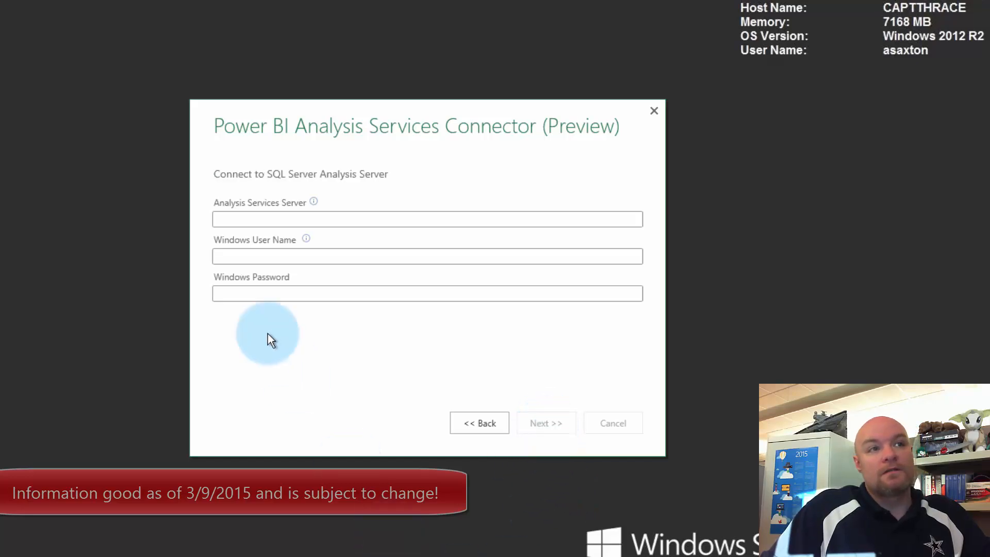
Step: Connect the connector to captthrace\tabular using a battlestar\ Windows account
click(316, 218)
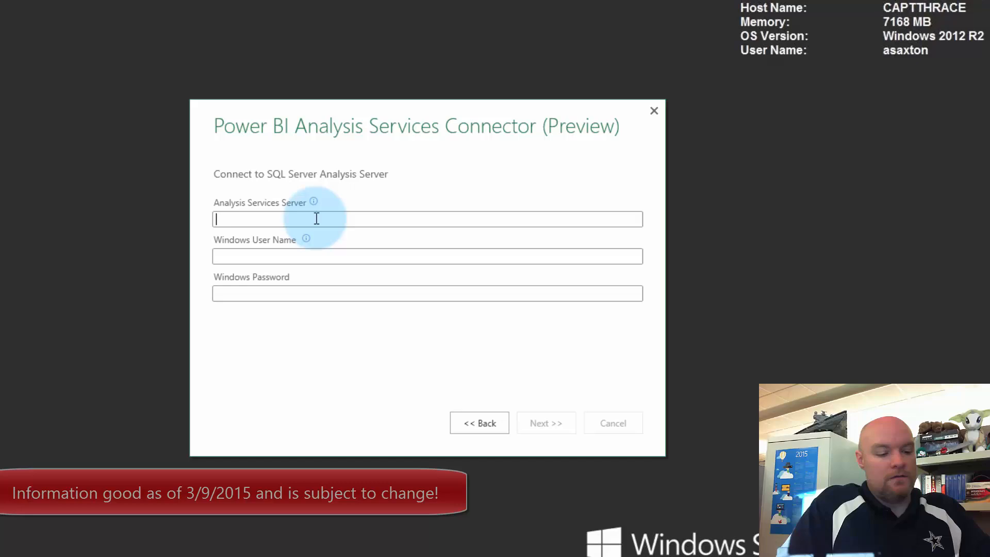
text(captthrace\tabular)
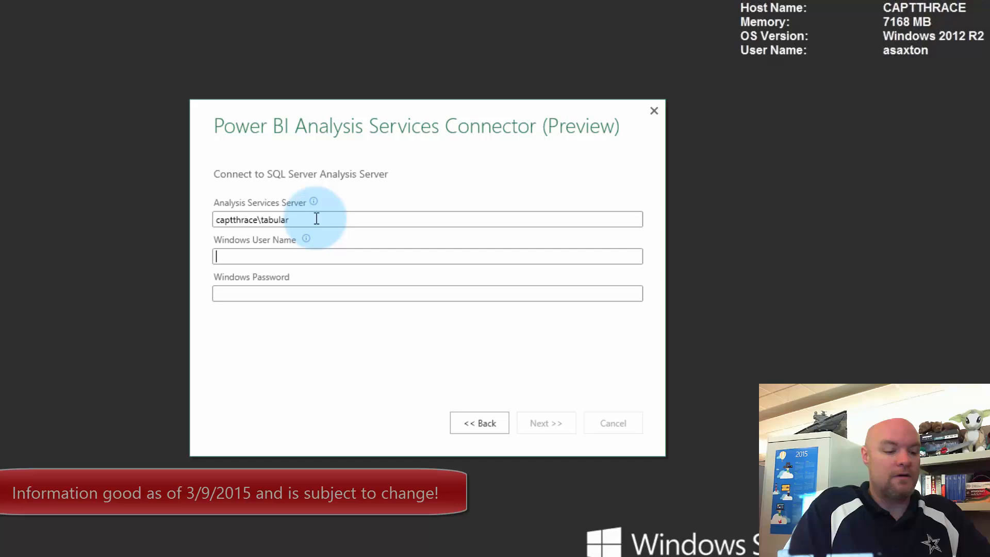
text(battlestar\pbiconnector)
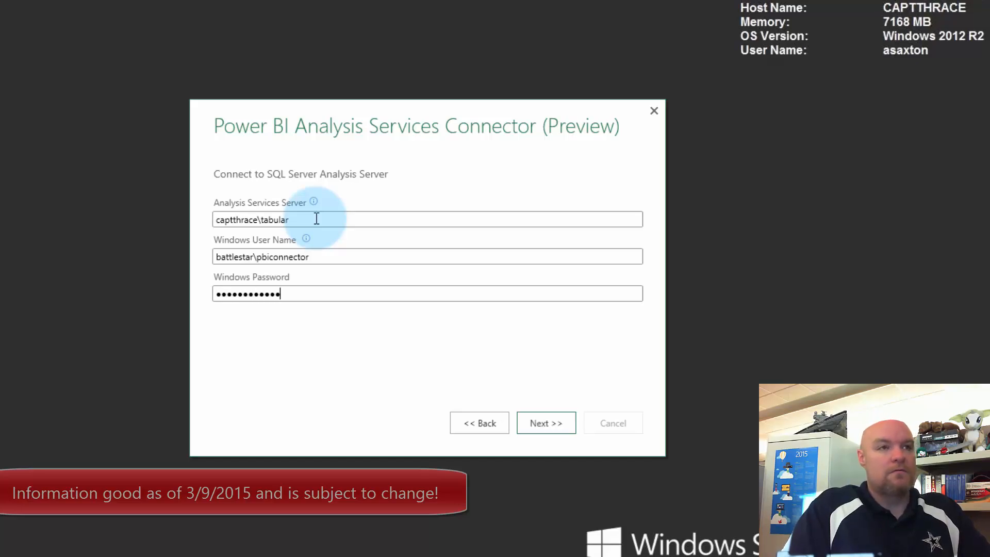
click(546, 423)
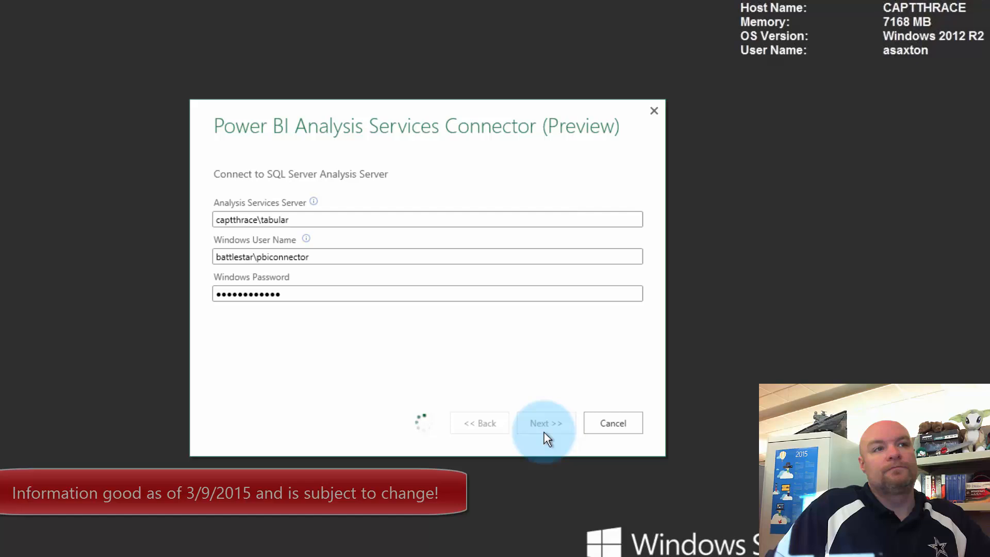
click(545, 422)
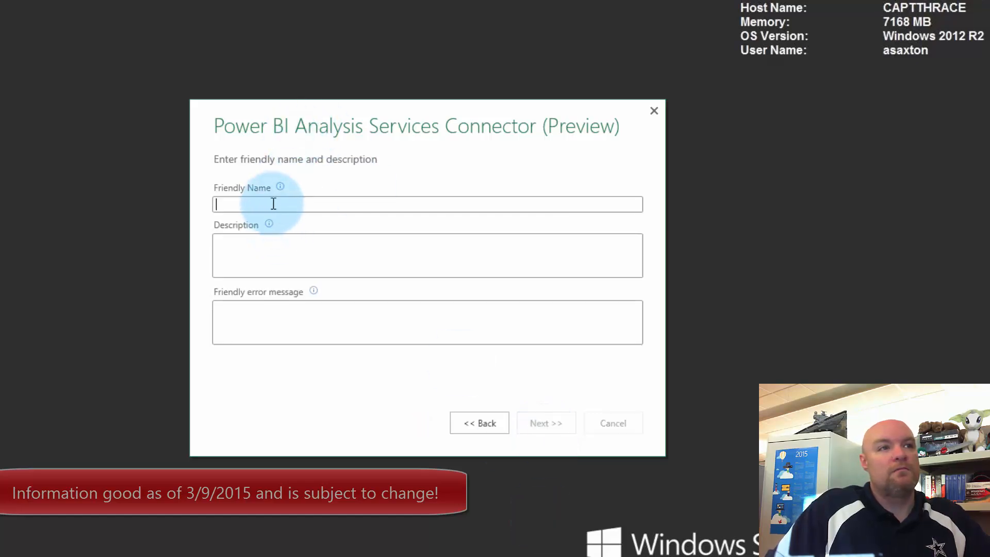
Step: Name the connector CaptThrace, describe it as the Battlestarcloud.com server, then finish and close
text(CaptThrace -)
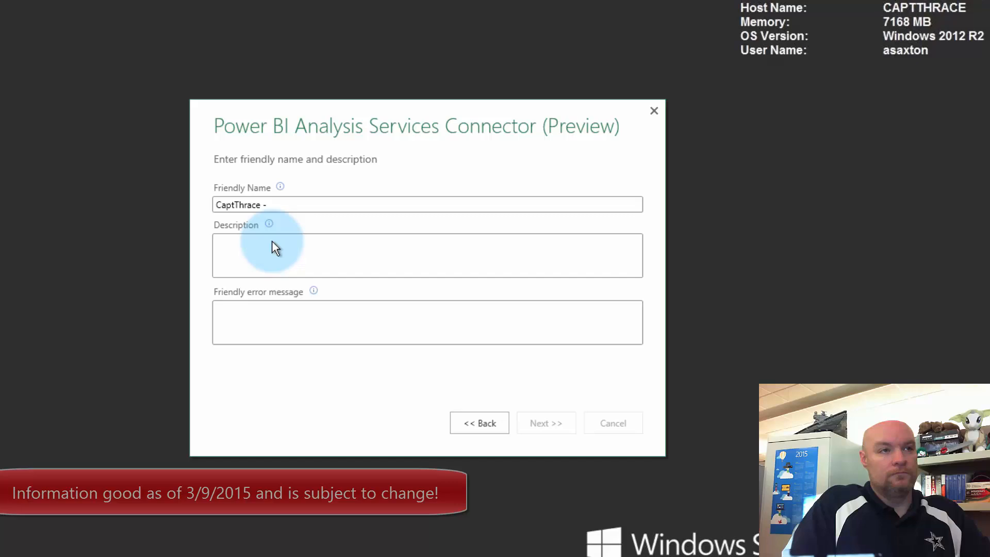
key(Backspace)
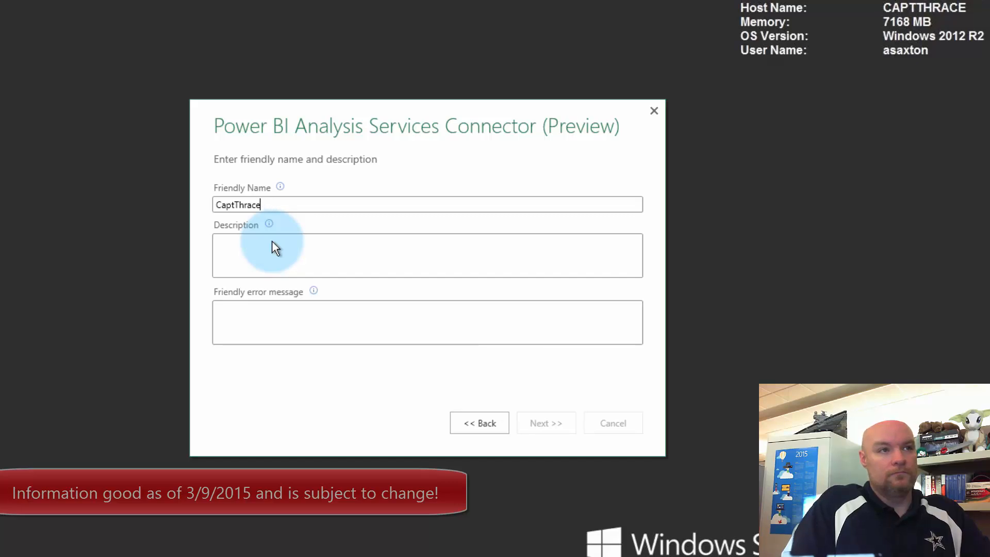
text(Battlestar)
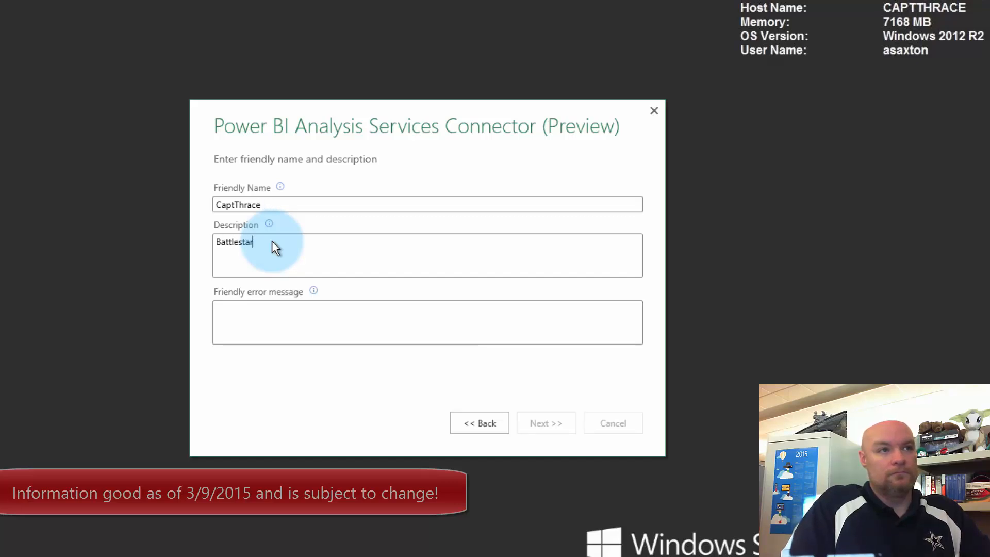
text(cloud.com server)
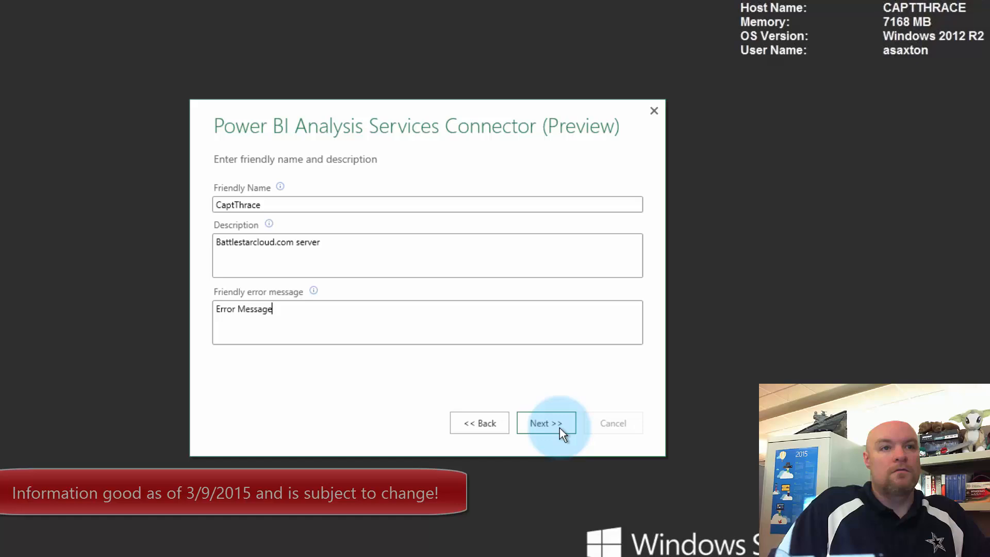
click(546, 423)
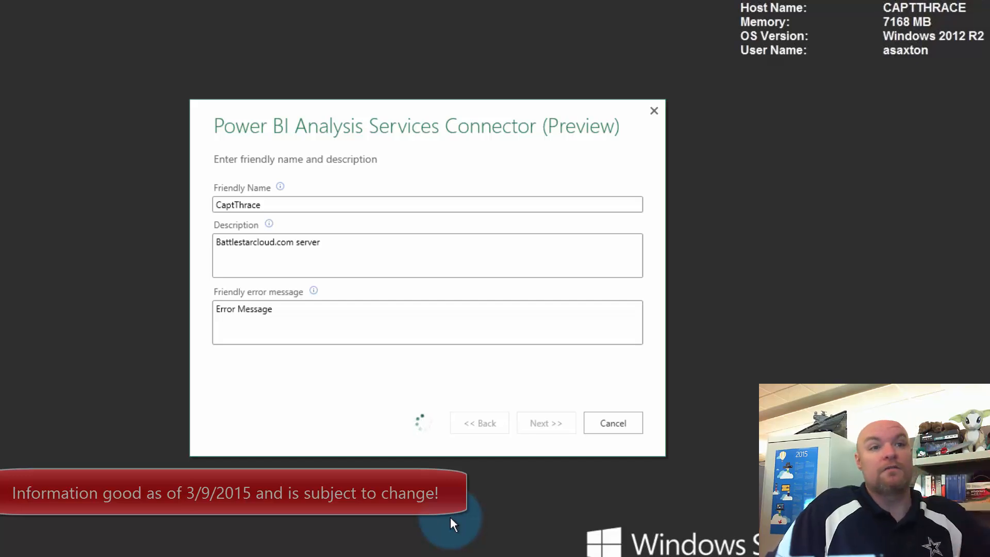
click(546, 423)
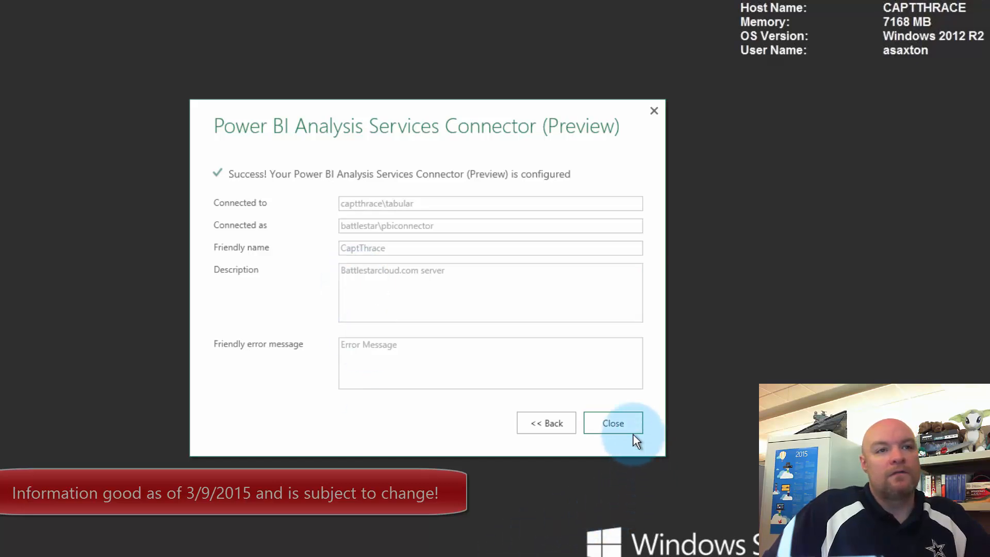
click(613, 423)
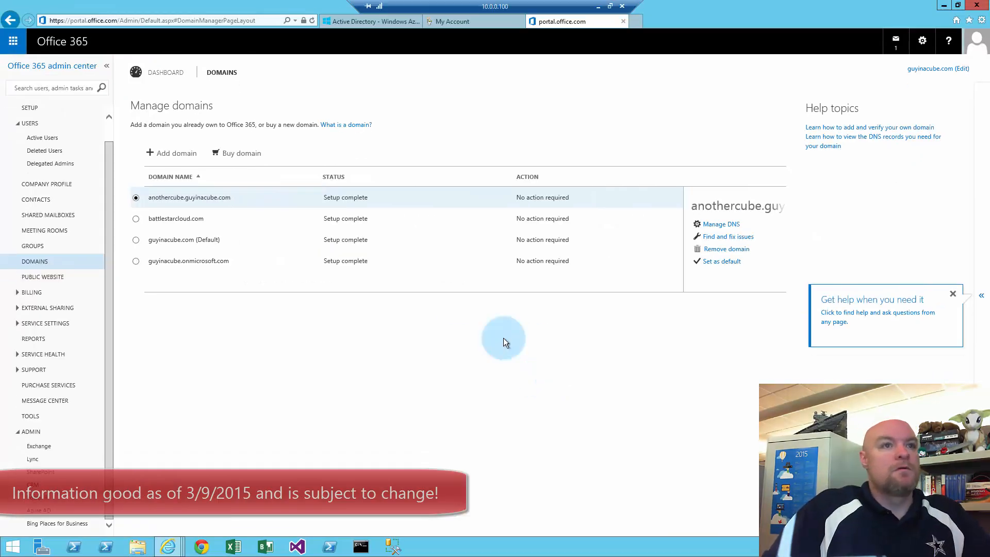
Step: Review the Office 365 Active Users list of synced and cloud-only accounts
click(43, 137)
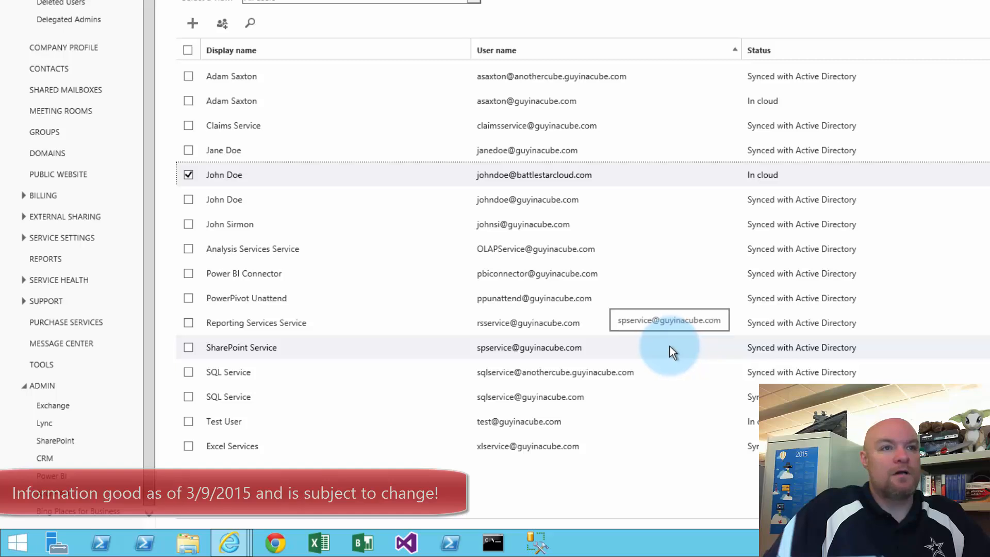
mouse_move(103, 293)
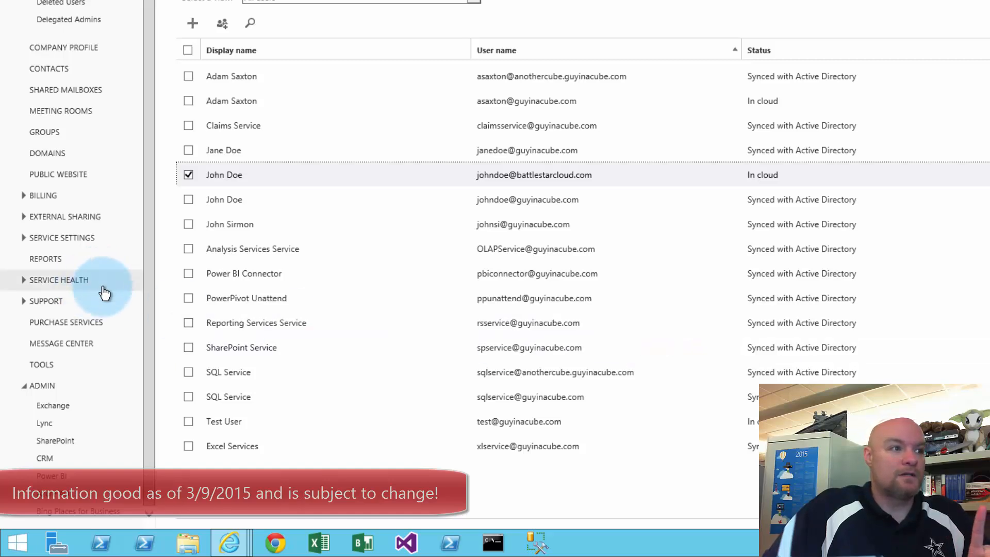
mouse_move(122, 160)
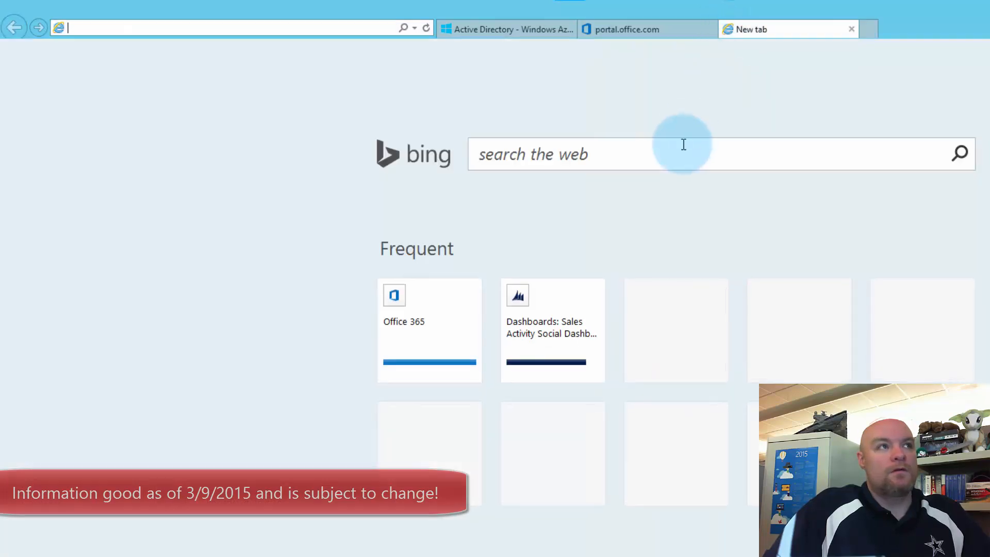
Step: Start an InPrivate Internet Explorer session so another user can sign in to Power BI
text(app.)
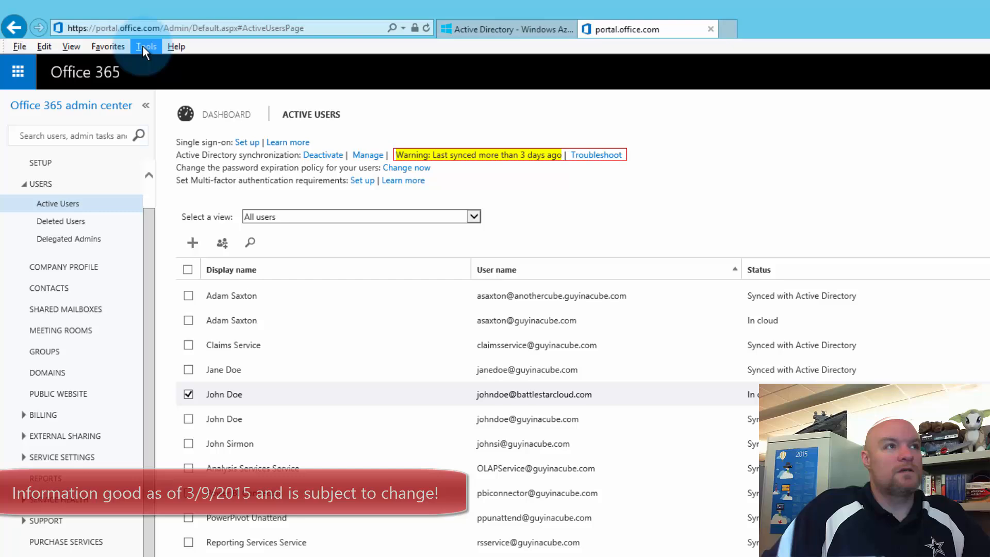
click(146, 47)
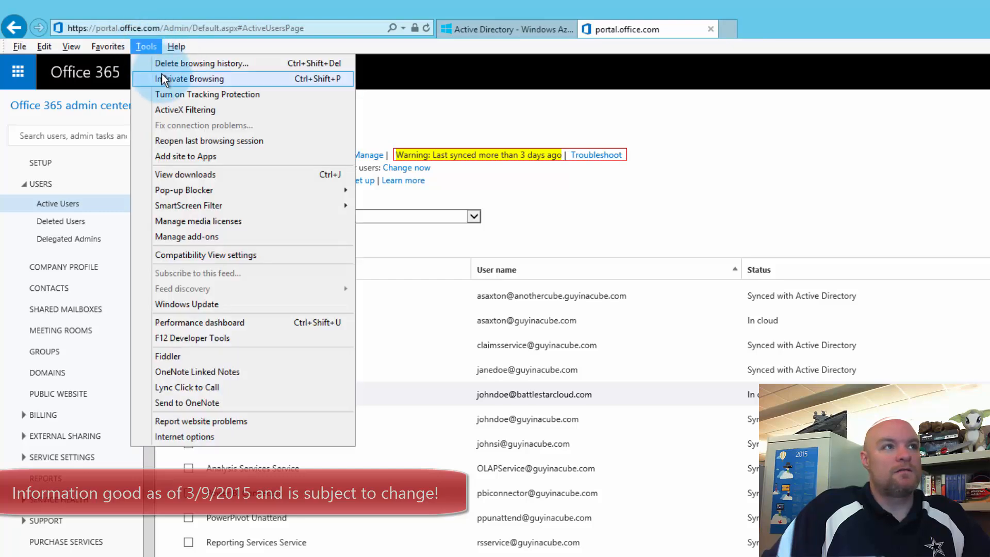
click(187, 78)
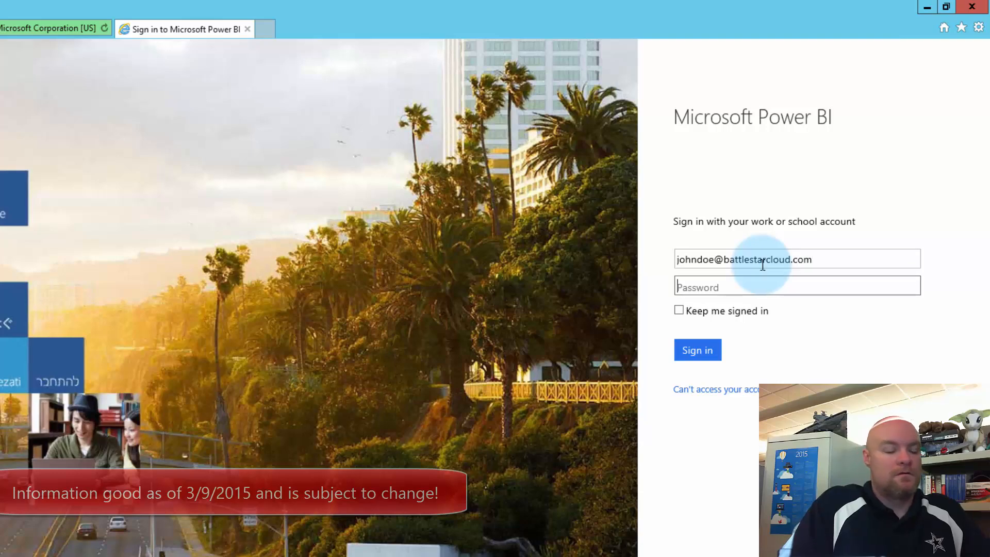
Step: Sign in as the battlestarcloud.com cloud user and set a new password on first sign-in
text(password)
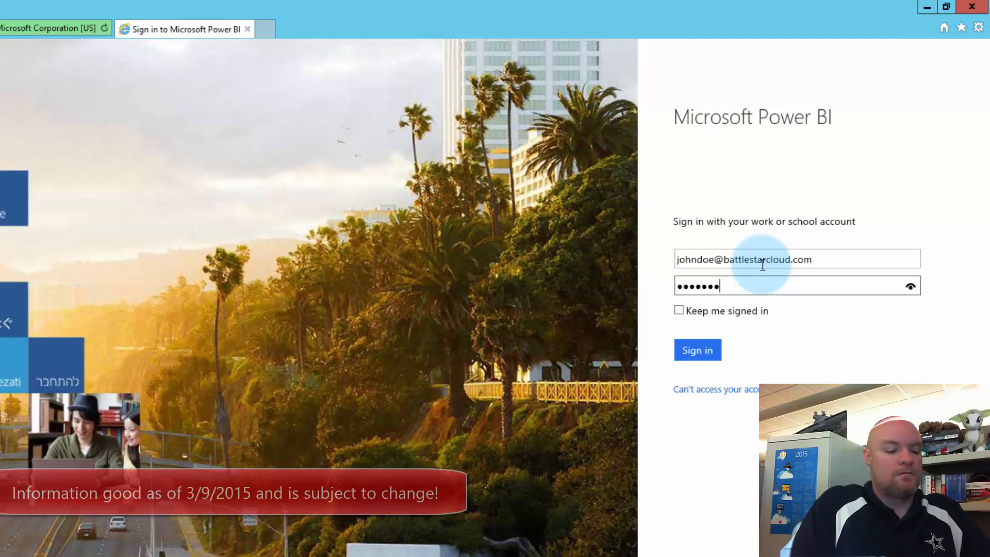
click(698, 349)
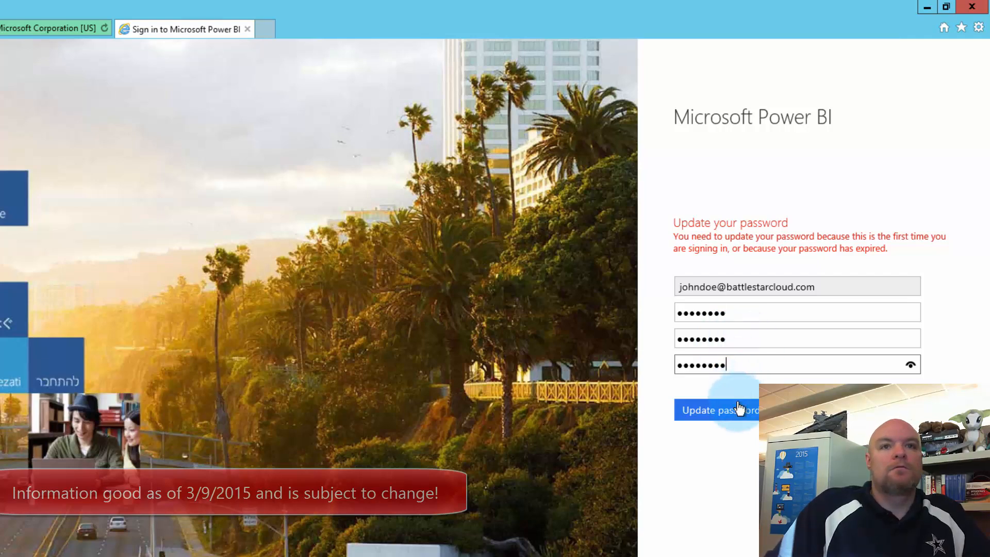
click(718, 410)
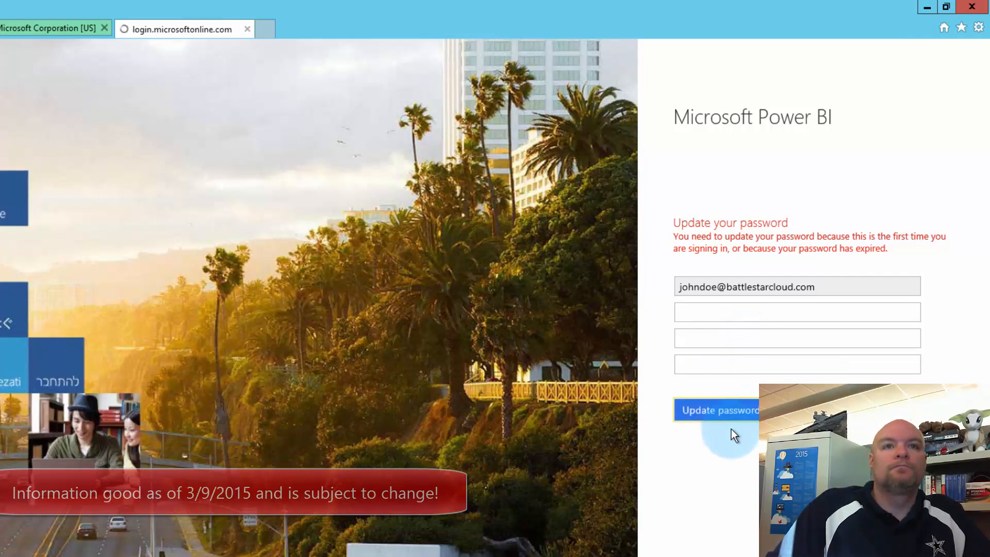
click(717, 410)
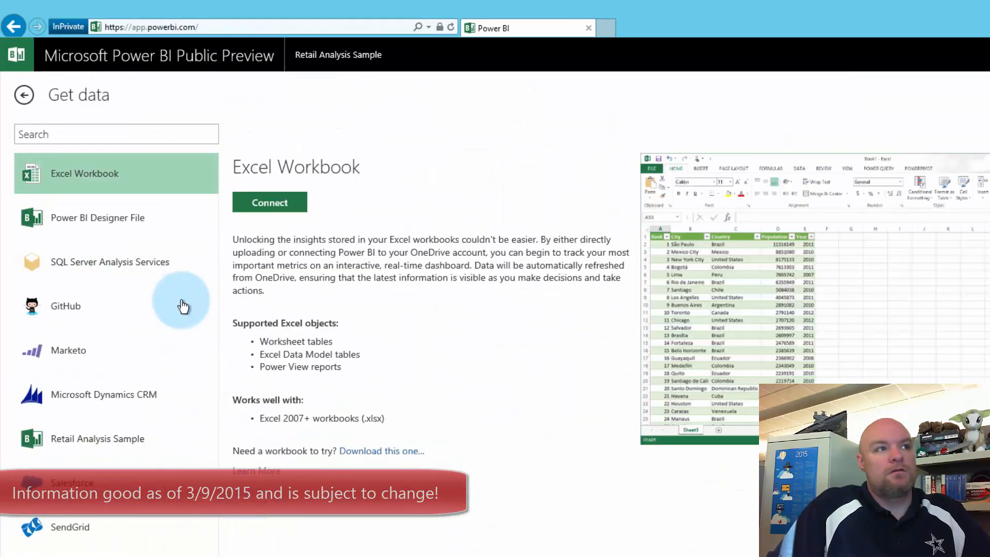
Step: Connect to SQL Server Analysis Services and browse the CaptThrace server's six AW tabular models
click(110, 262)
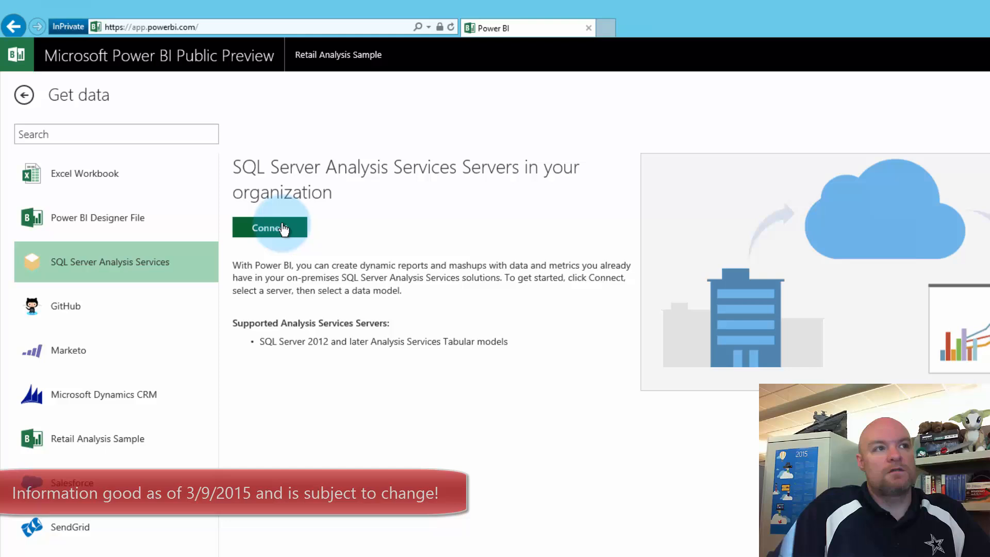
click(269, 227)
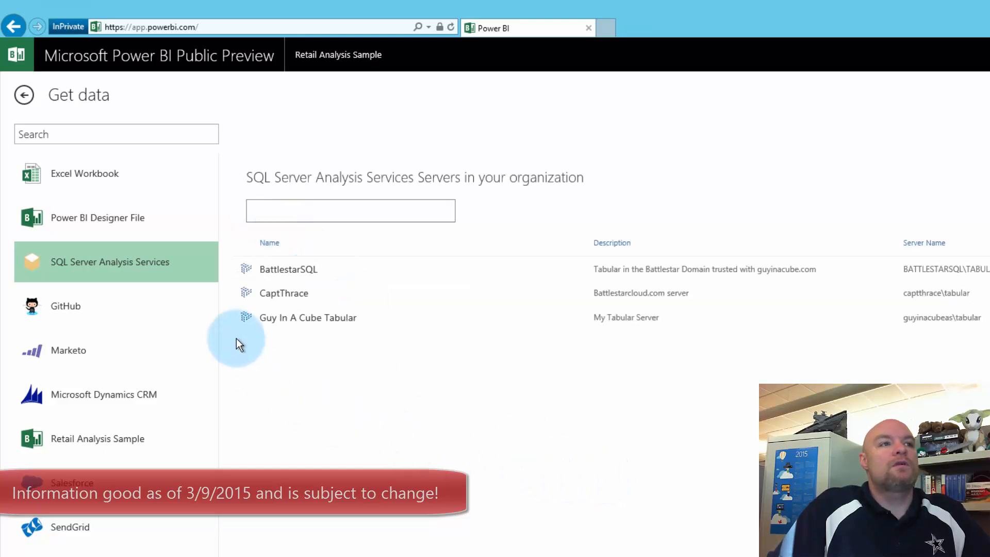
click(285, 293)
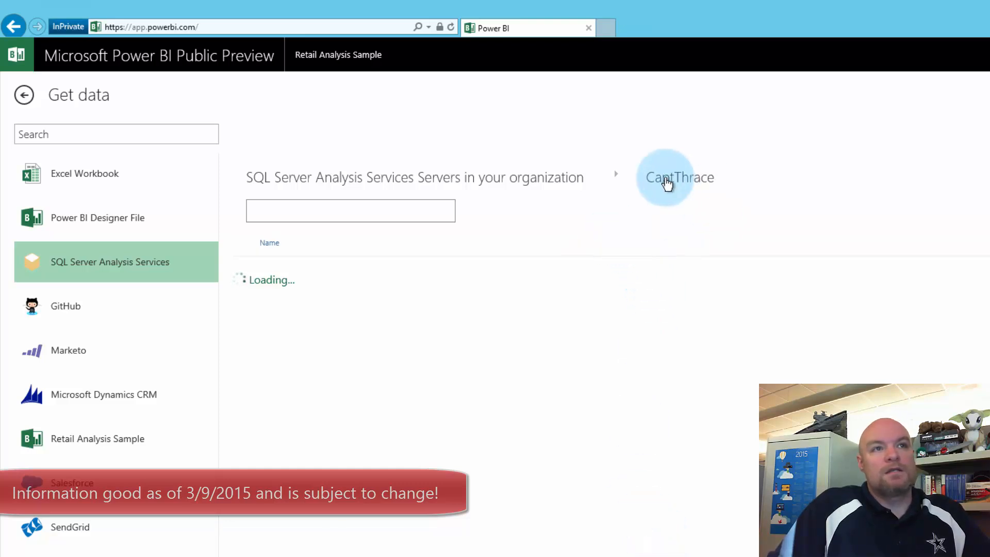
click(668, 181)
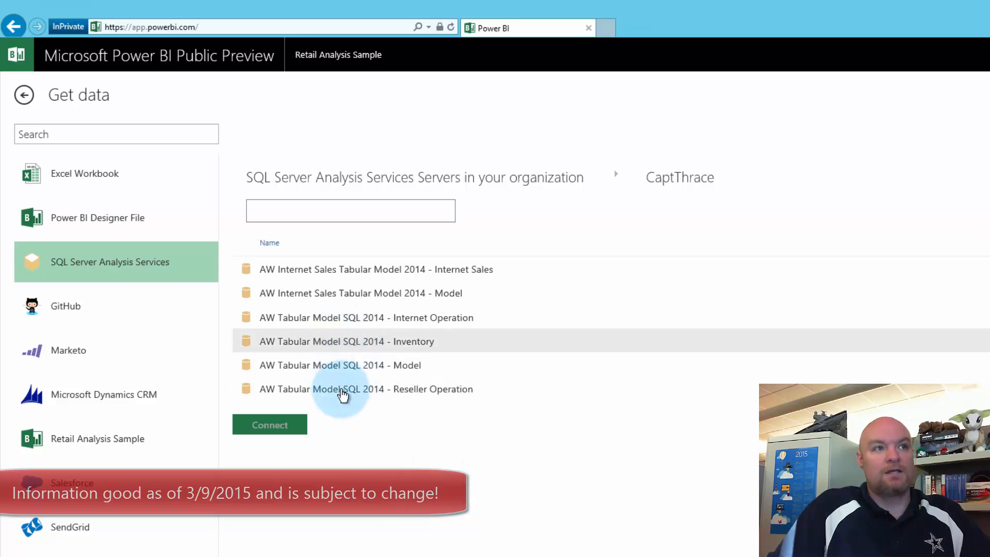
mouse_move(410, 322)
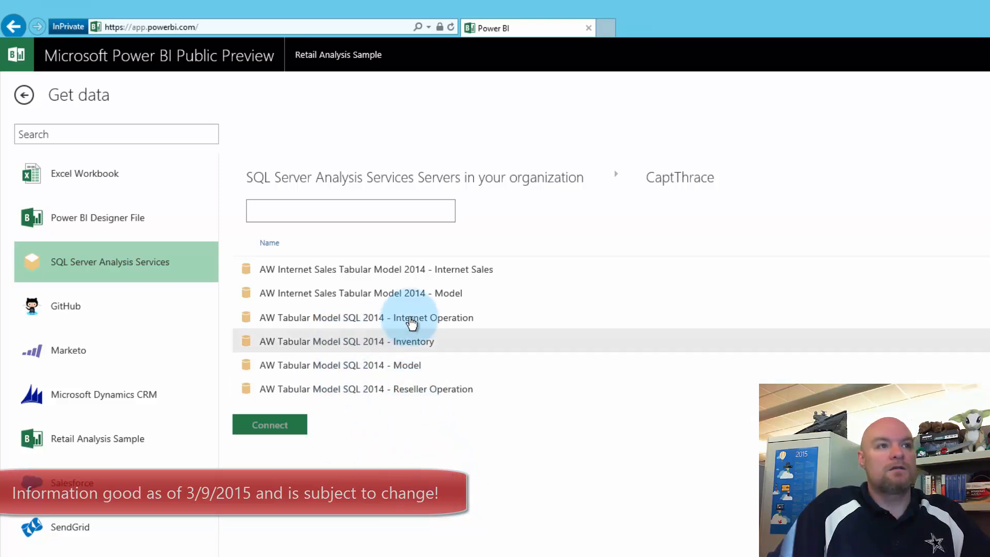
mouse_move(373, 276)
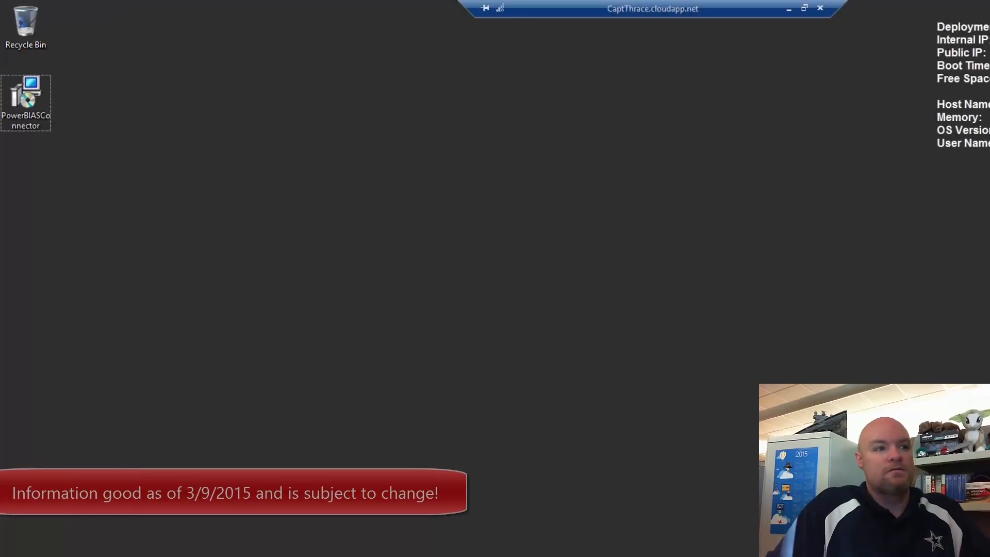
Step: Launch SQL Server Profiler and run a new trace against CAPTTHRACE\TABULAR
double_click(26, 96)
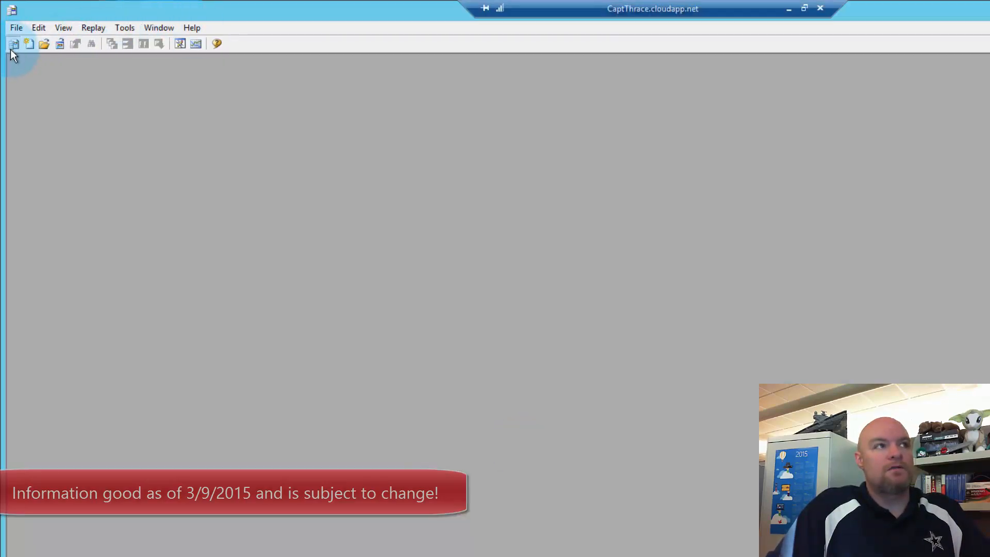
click(12, 43)
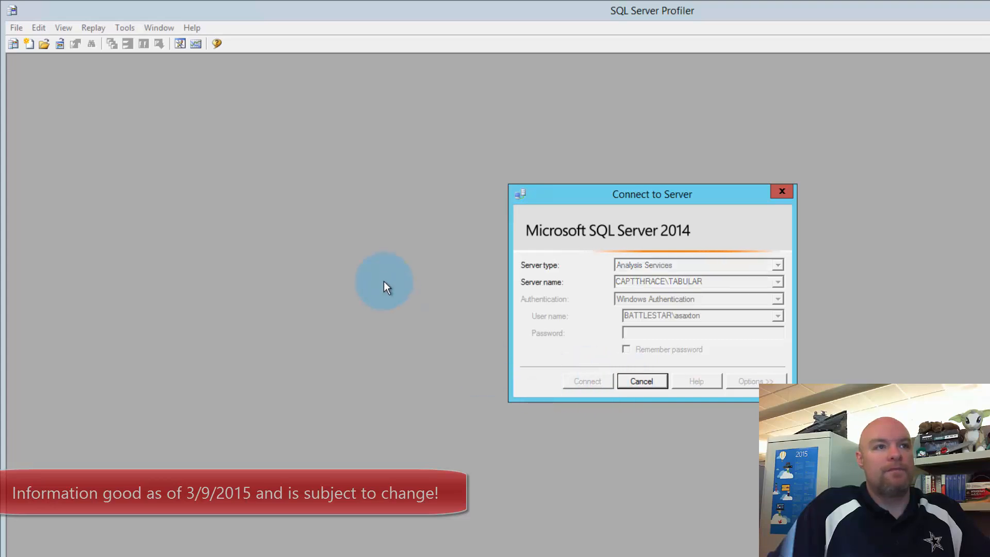
click(587, 381)
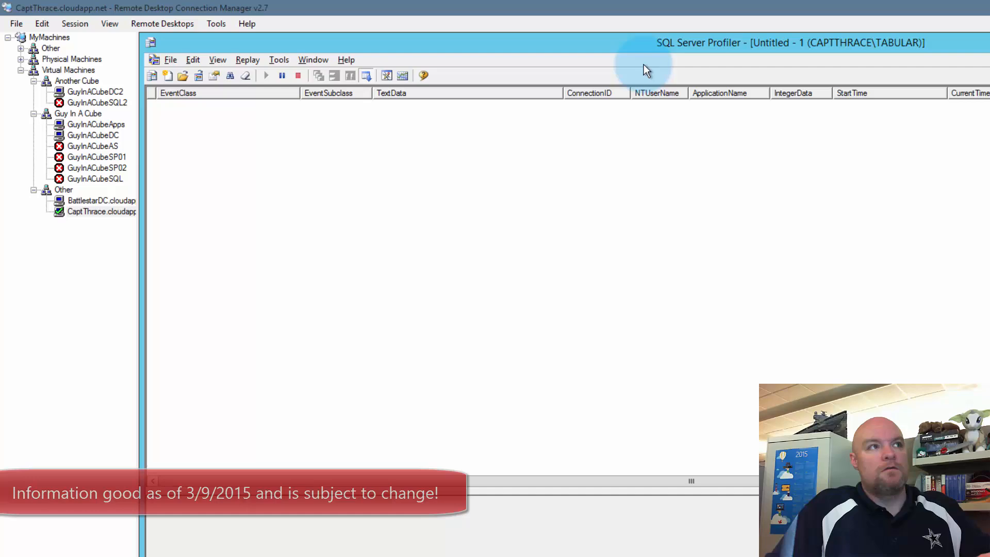
Step: Chart Number of Cars Owned split by Gender, then dismiss the customization tip
click(96, 124)
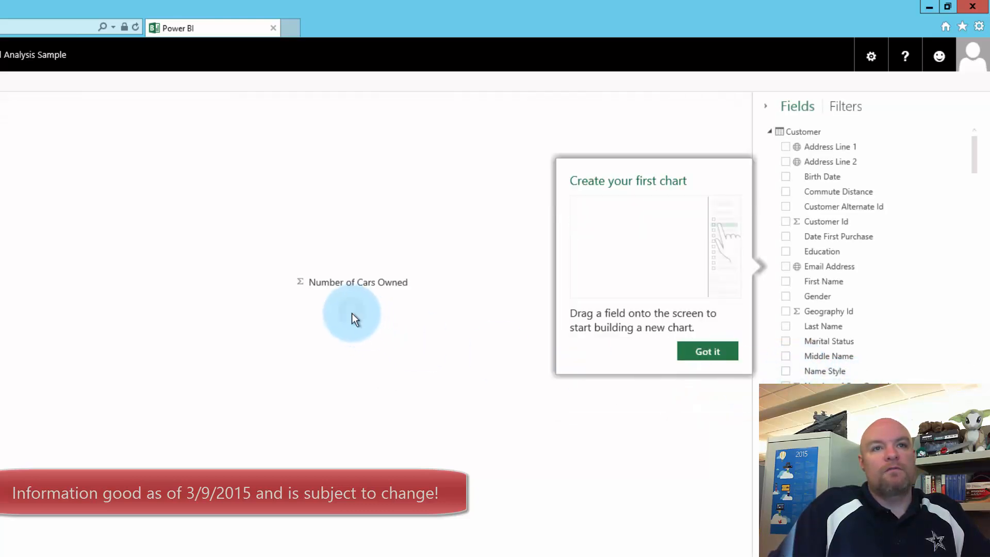
click(707, 351)
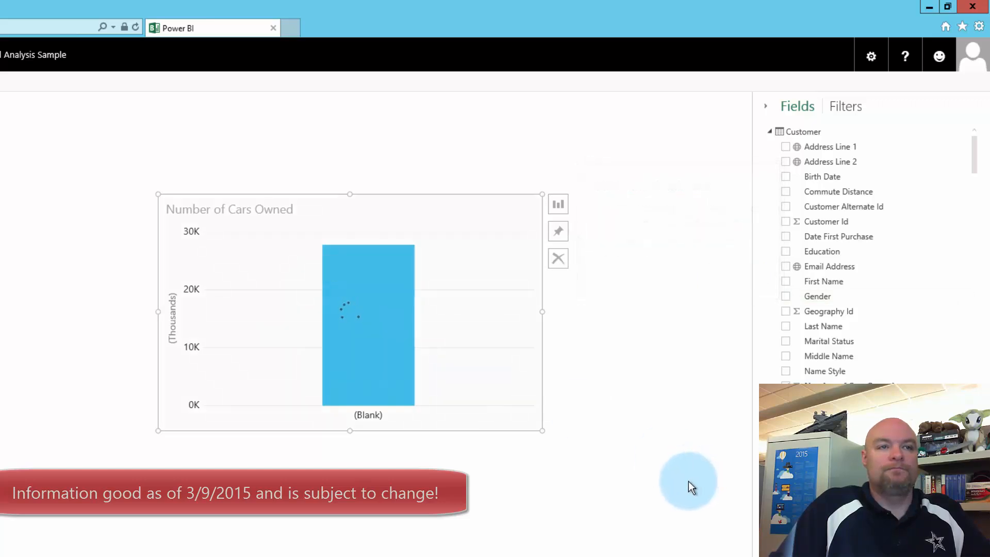
click(786, 296)
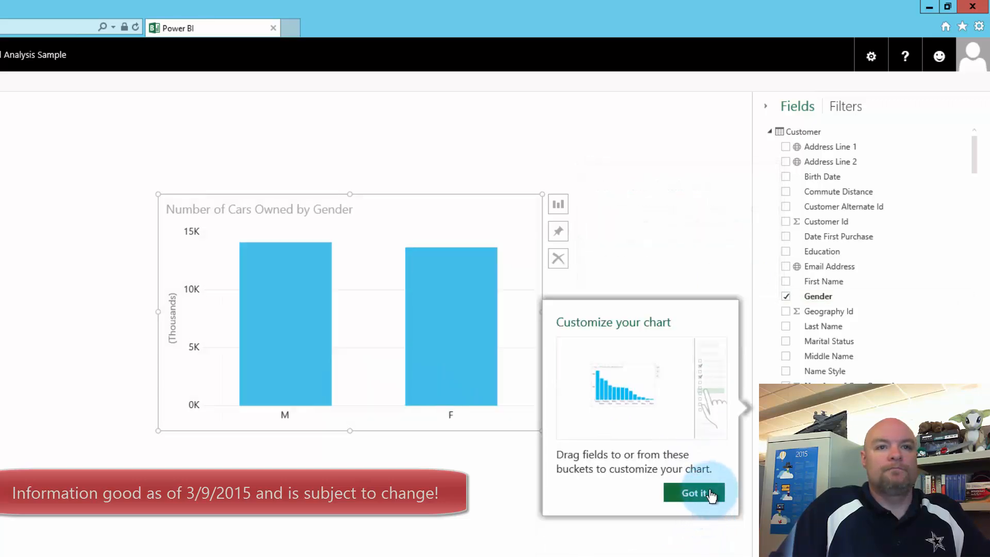
click(695, 492)
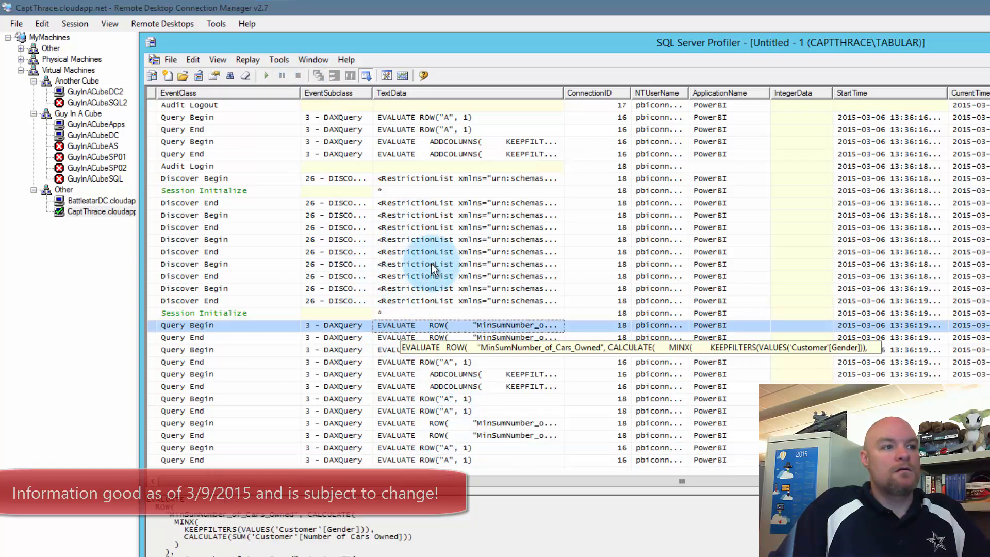
Step: Select a PowerBI Discover End event to view its RestrictionList XML
click(442, 227)
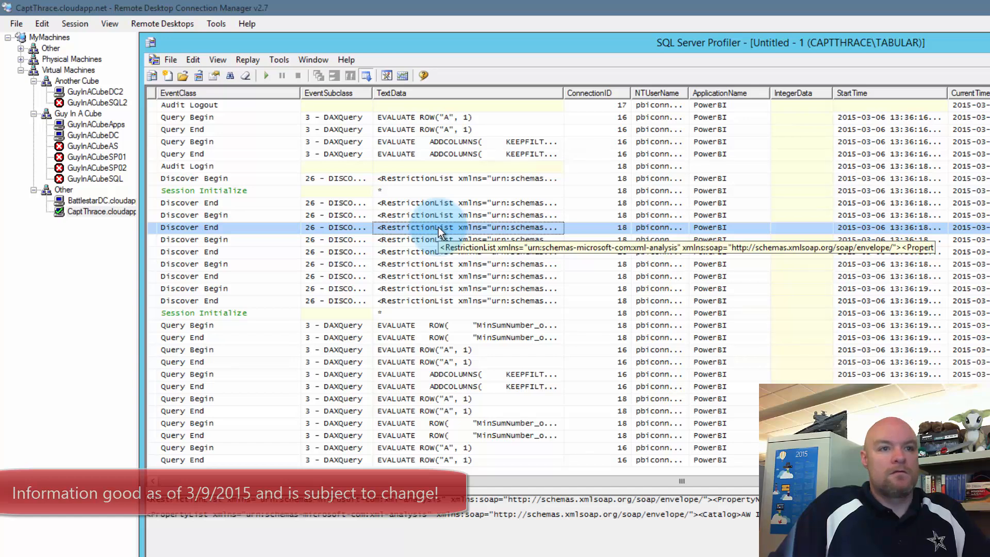
mouse_move(699, 105)
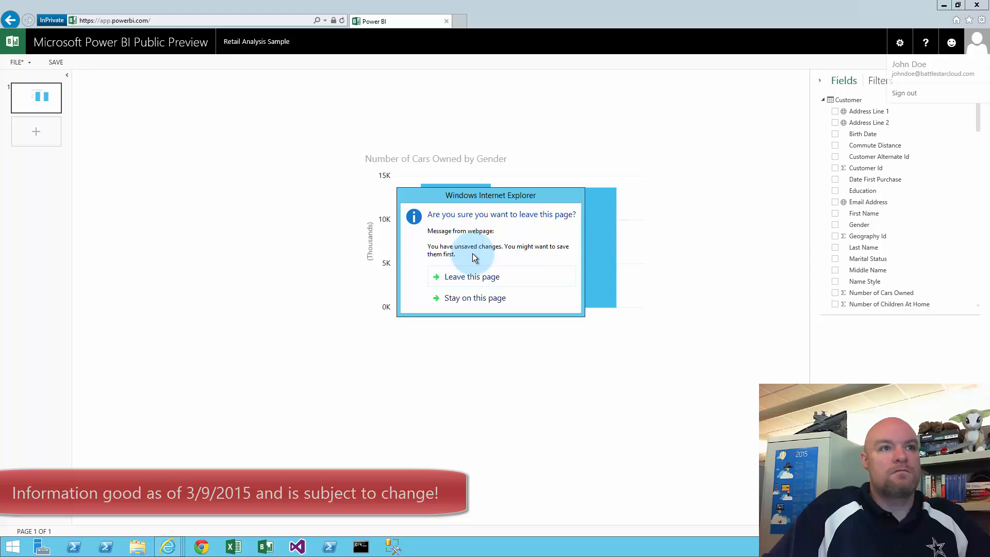
Step: Leave the unsaved Power BI report without saving changes
click(471, 277)
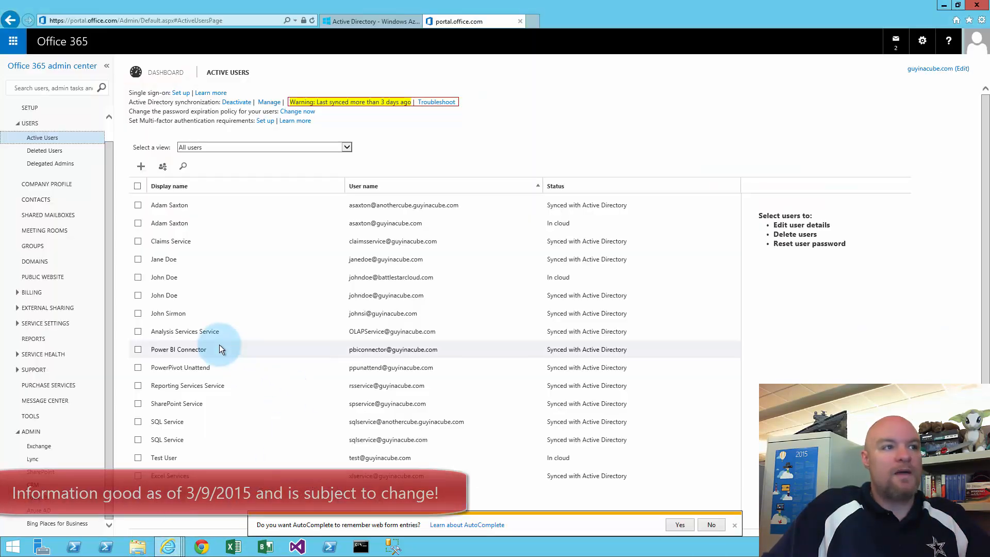
mouse_move(250, 332)
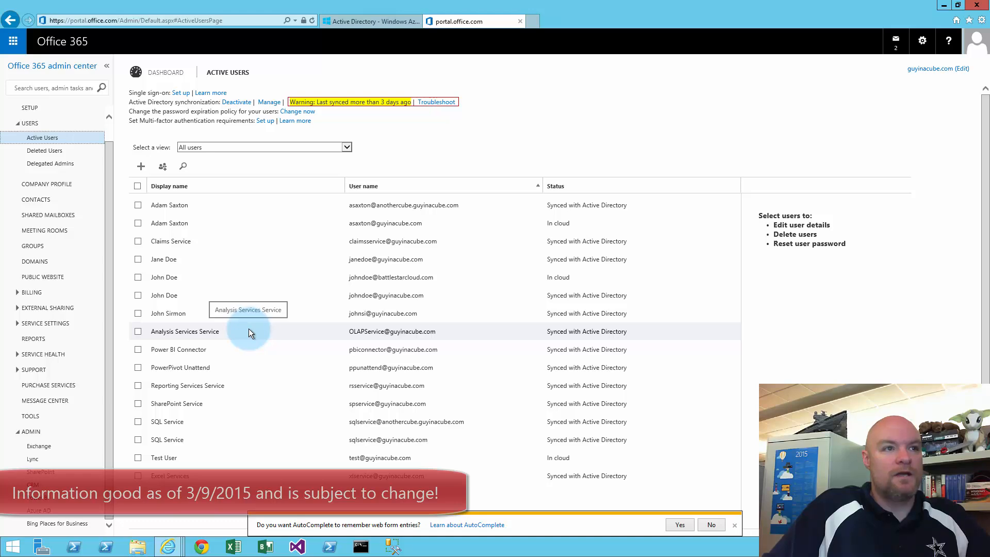
mouse_move(257, 296)
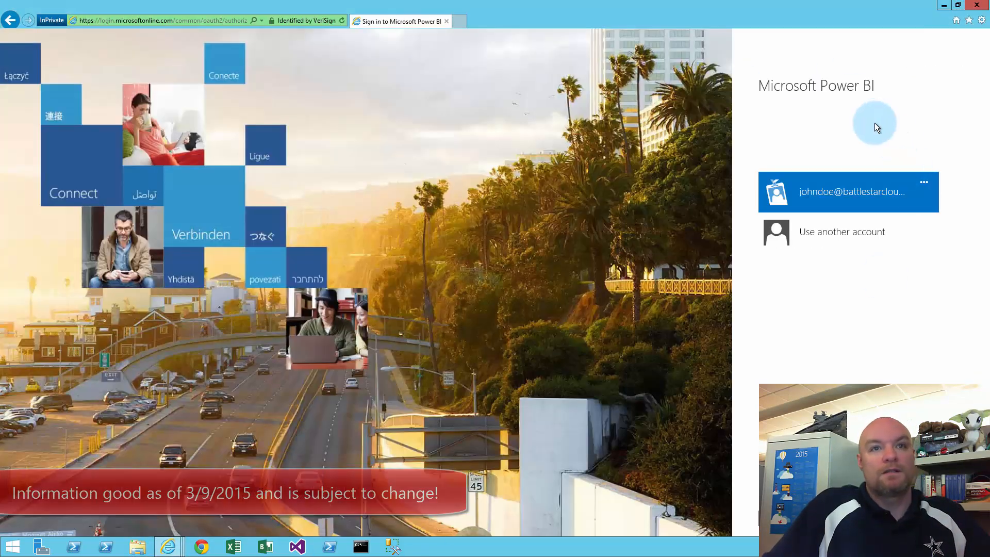
mouse_move(870, 134)
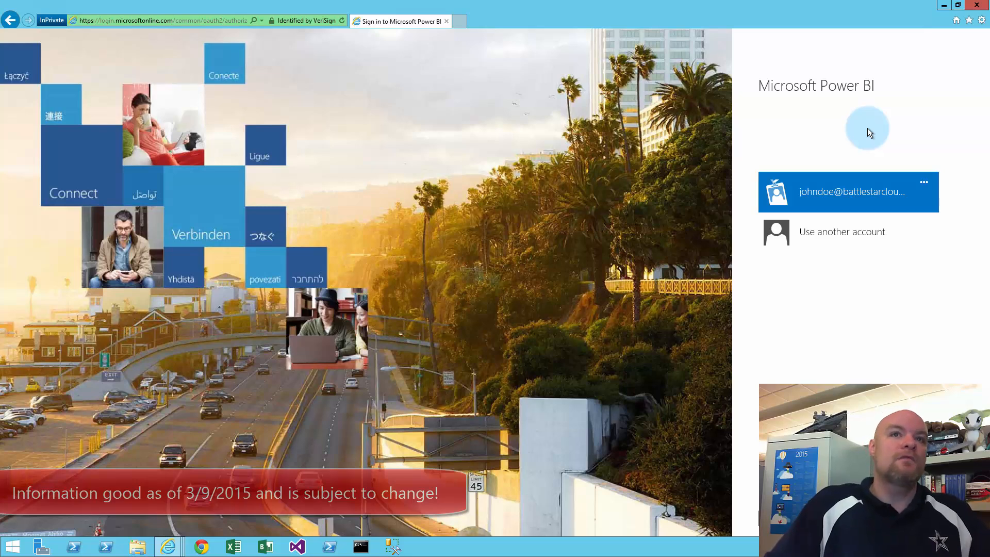
click(842, 232)
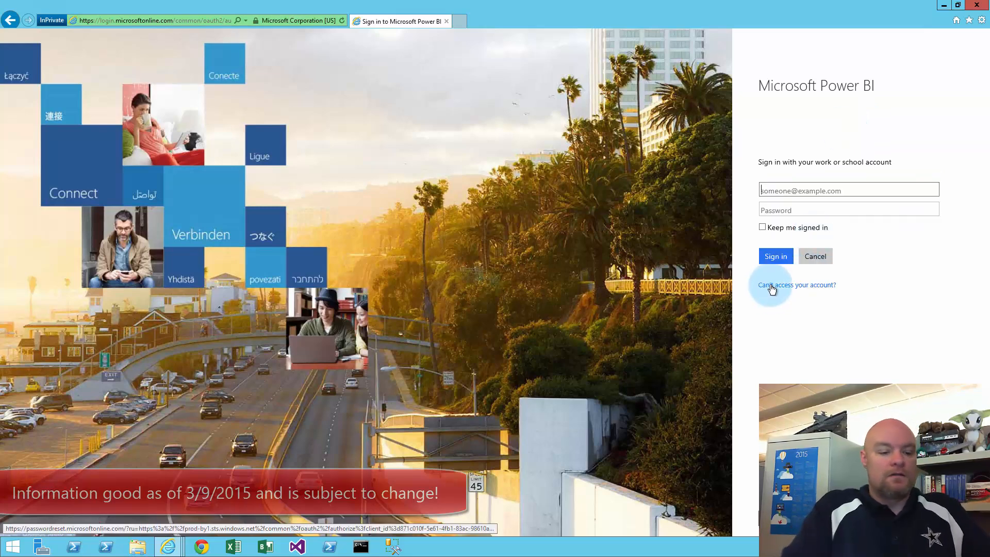
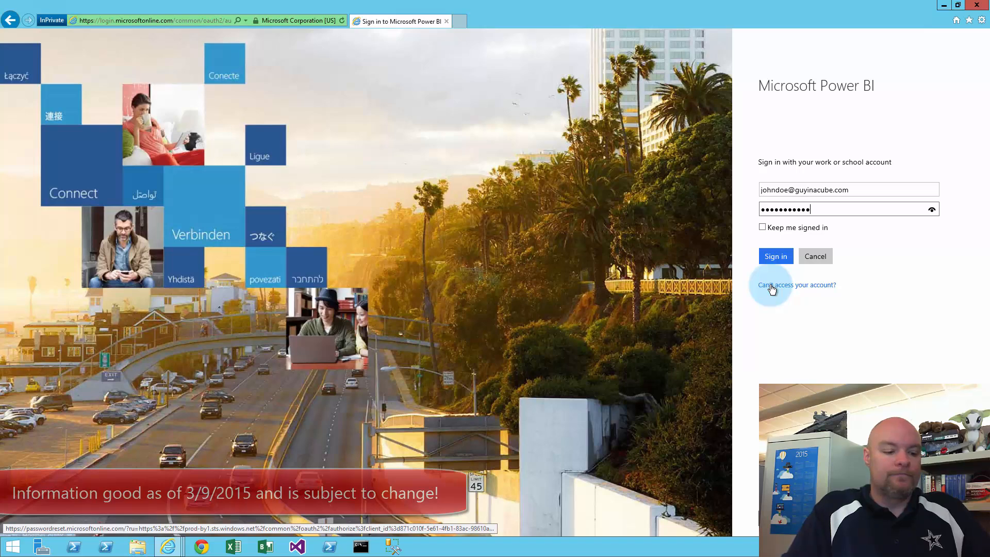
click(777, 256)
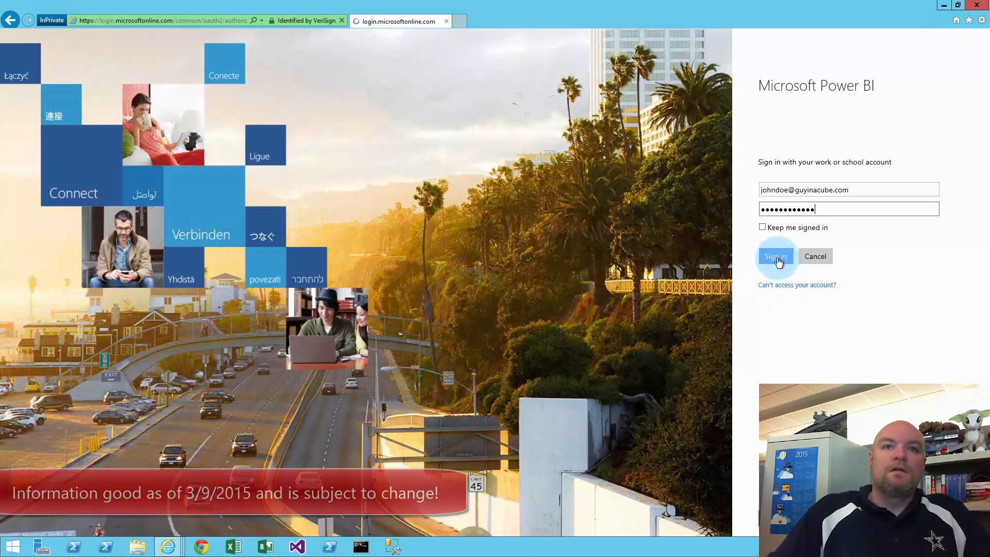
click(776, 256)
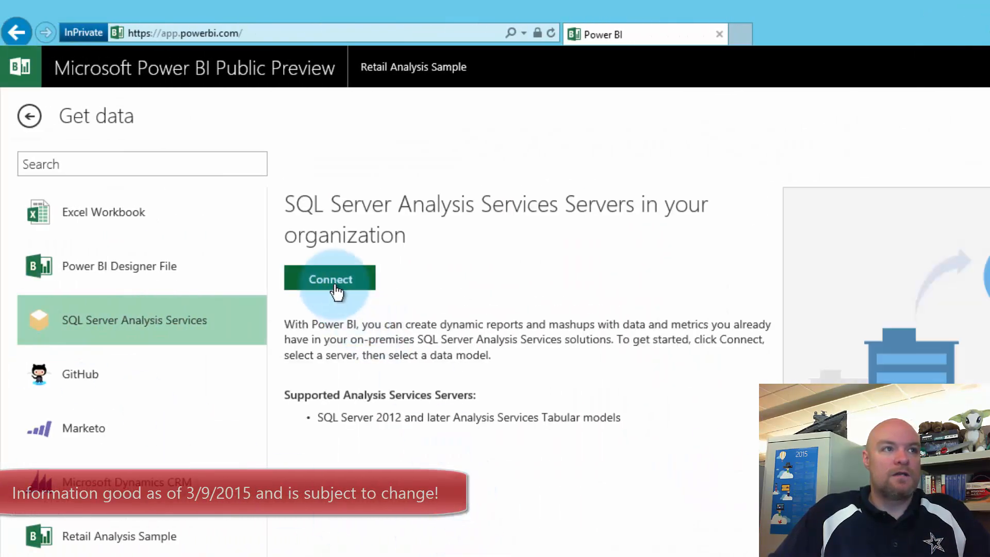
Step: List the organization's Analysis Services servers and open CaptThrace as the second user
click(330, 279)
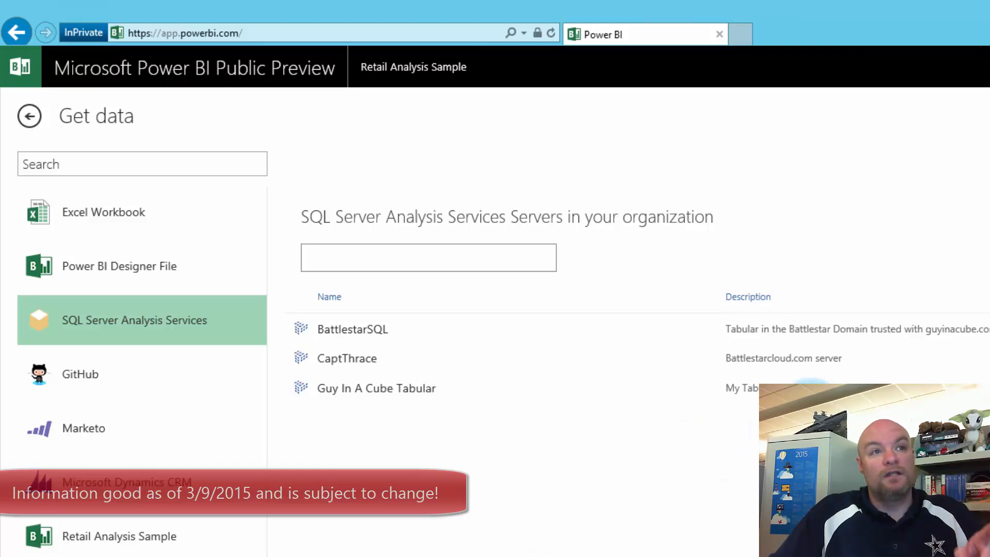
mouse_move(928, 367)
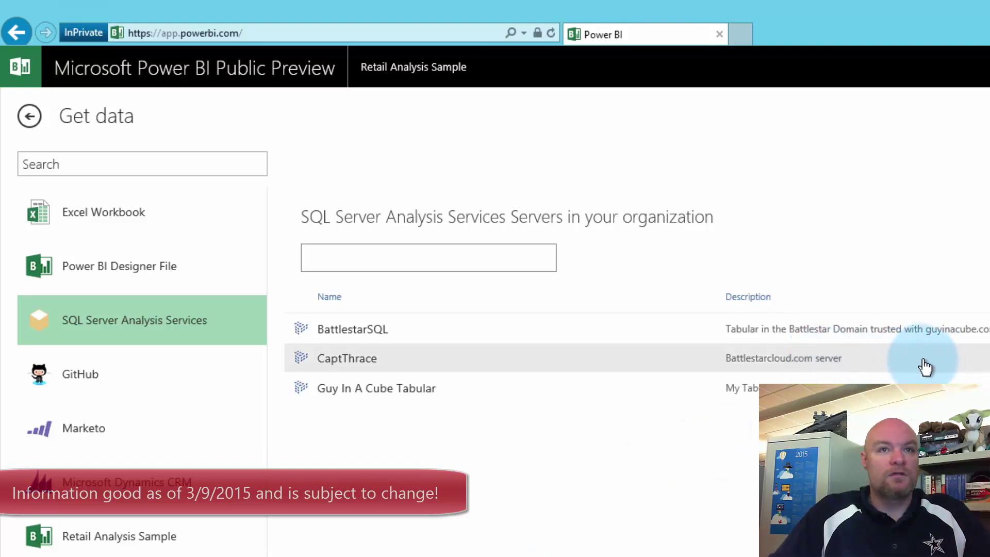
click(347, 359)
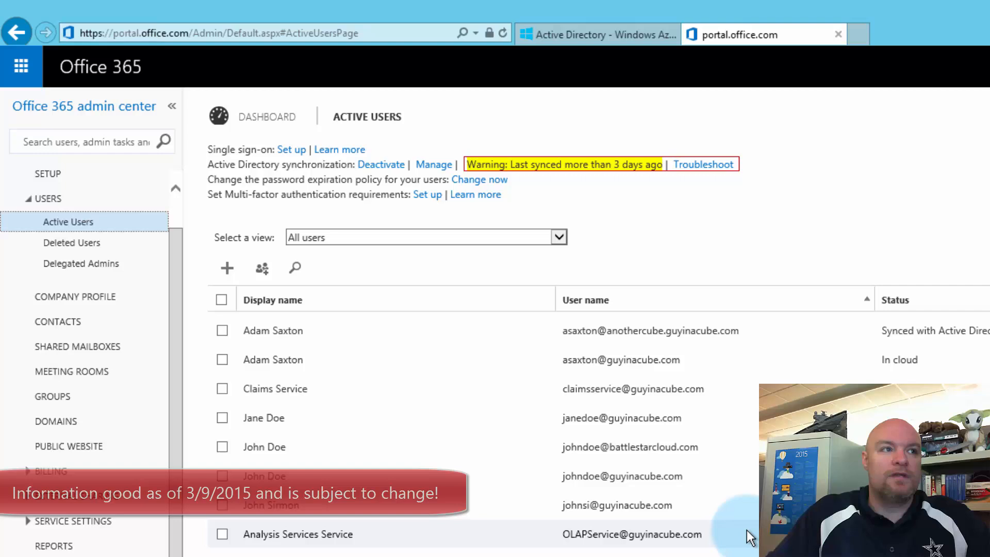
mouse_move(750, 536)
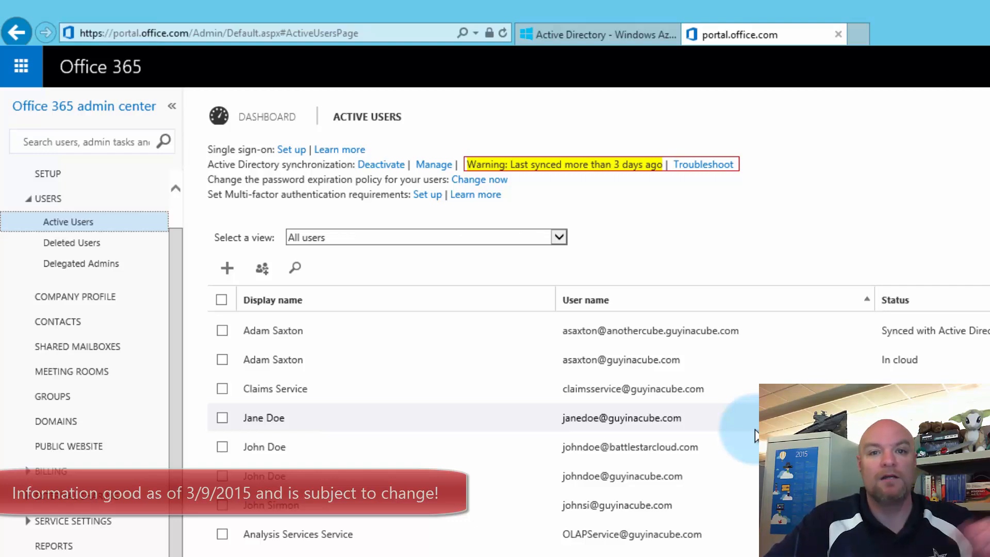
mouse_move(748, 440)
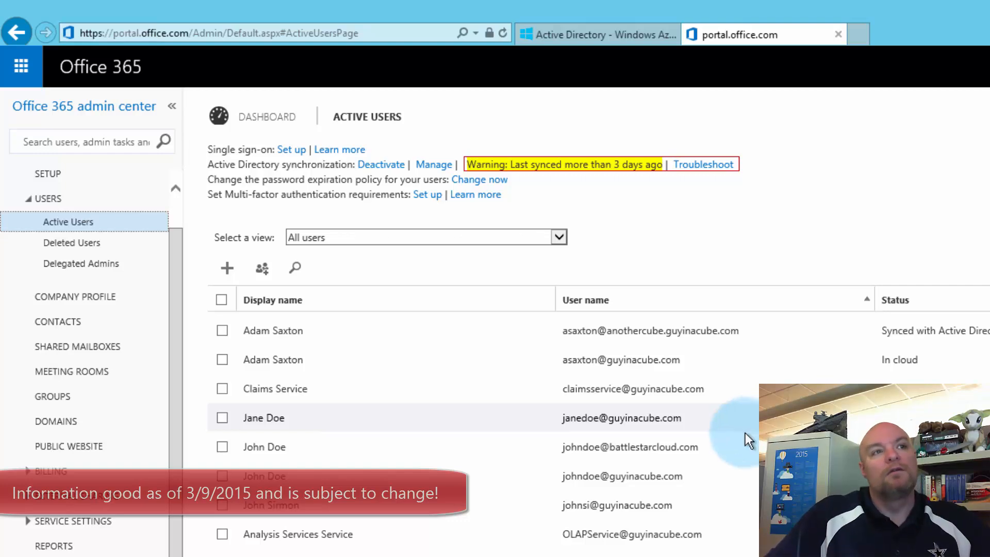